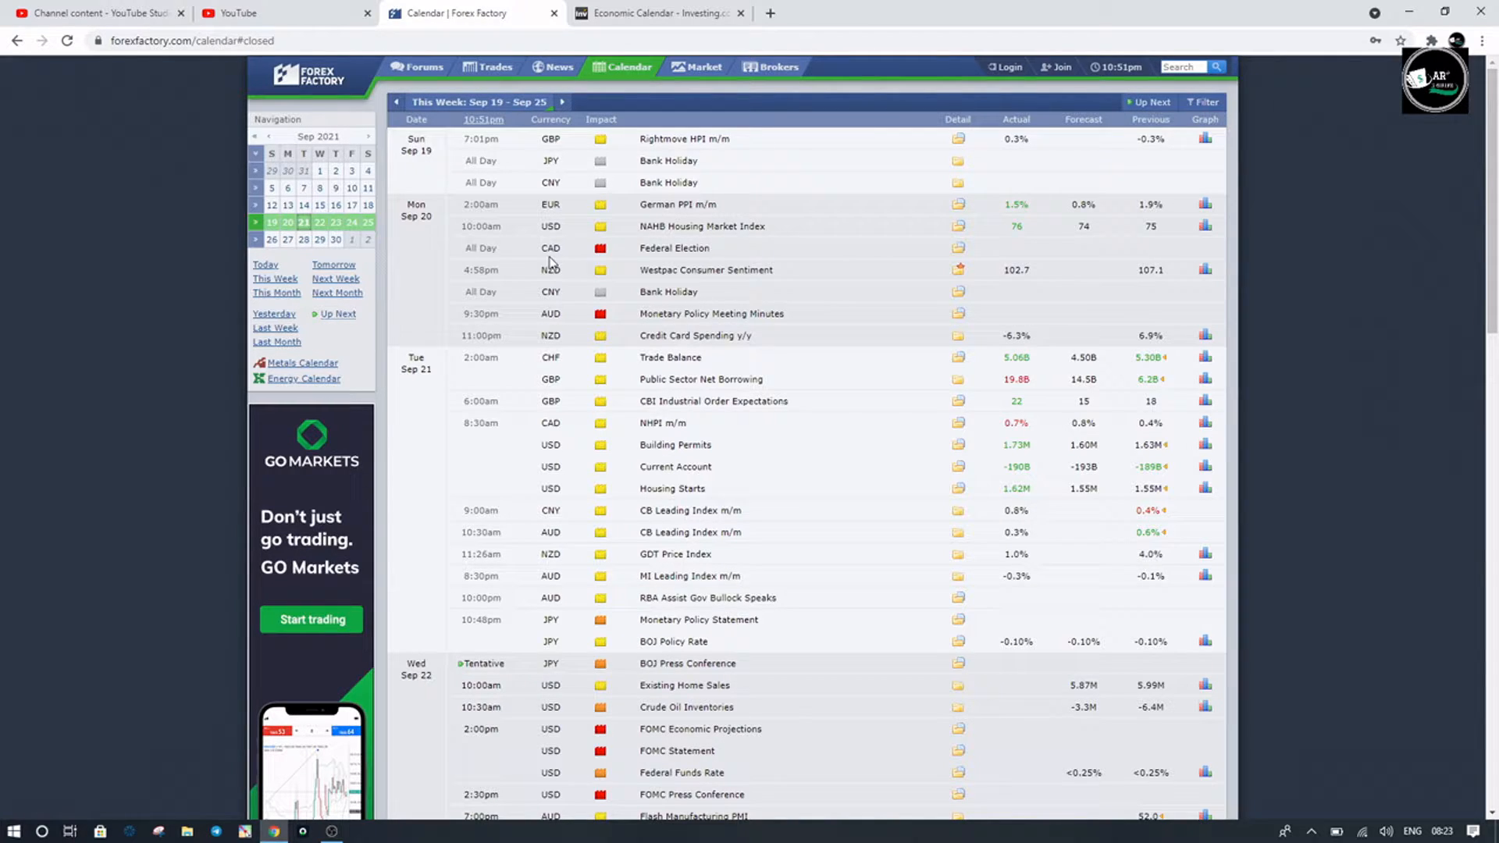
mouse_move(600, 335)
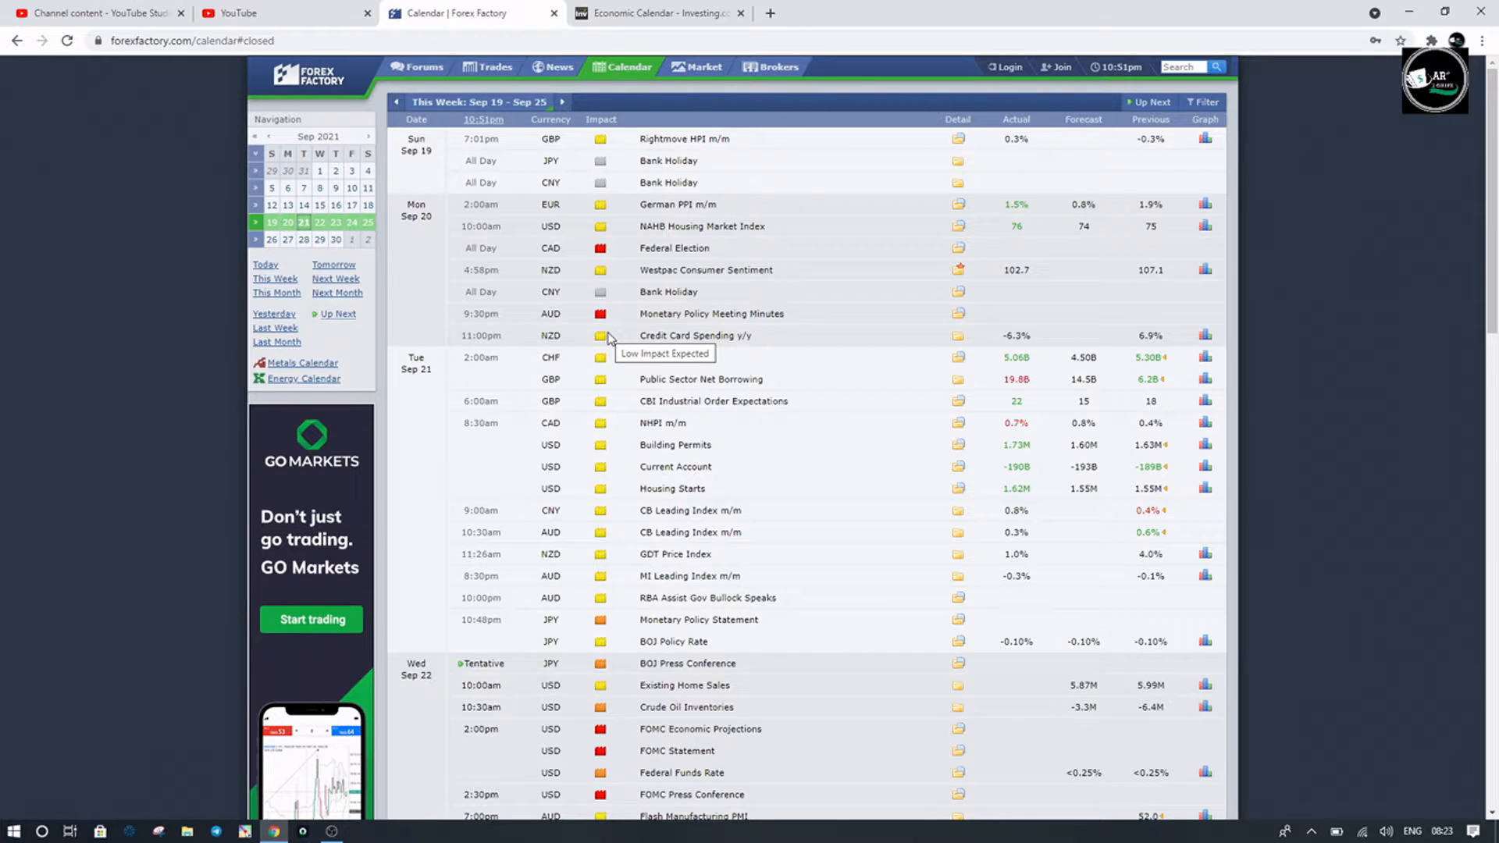
Step: Scroll the Forex Factory weekly calendar down to the Wednesday Sep 22 events
scroll("down", 3)
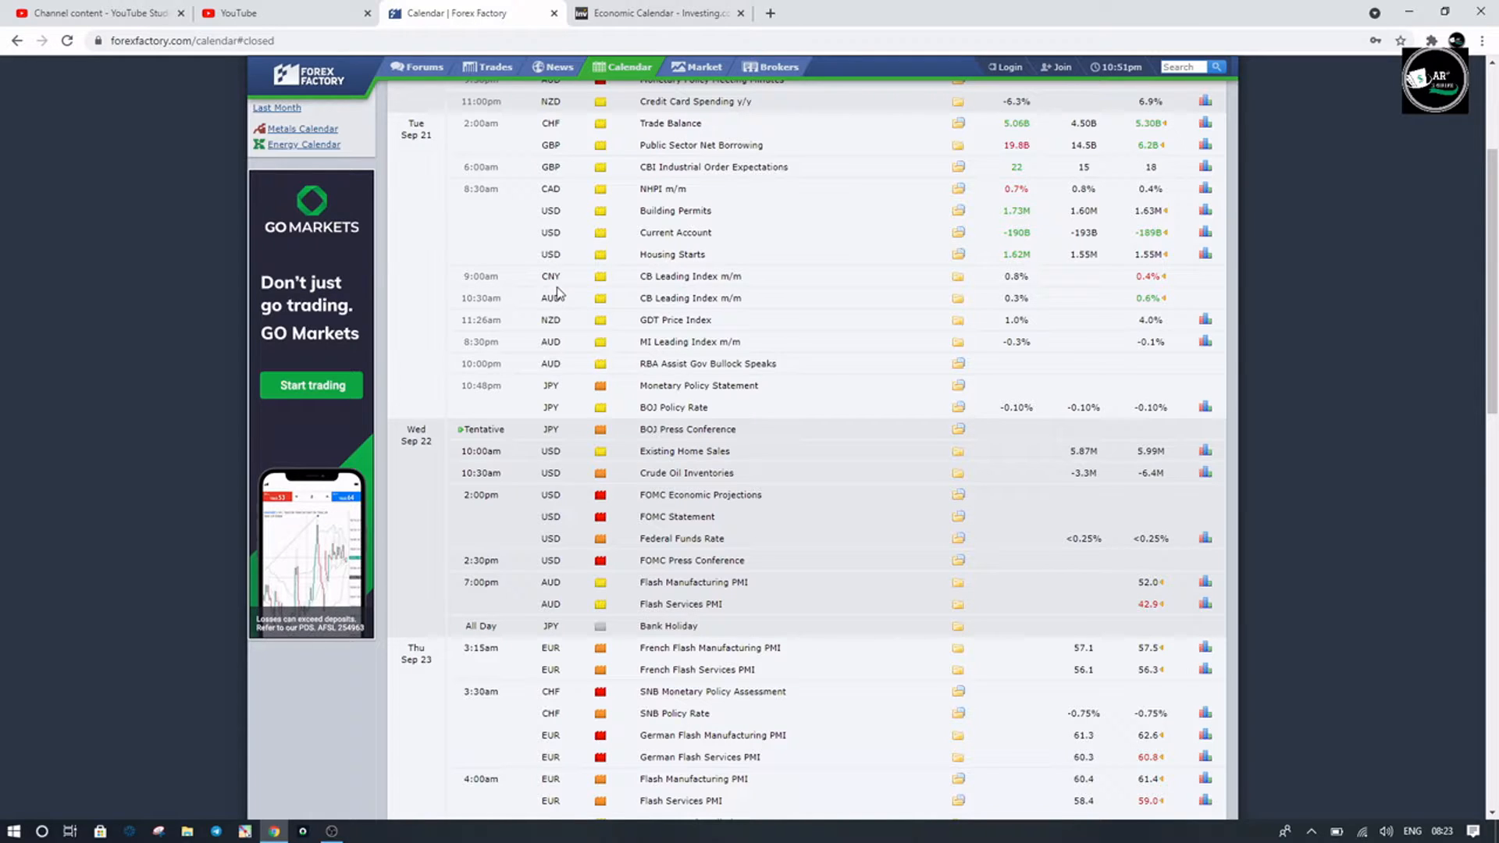
mouse_move(490, 338)
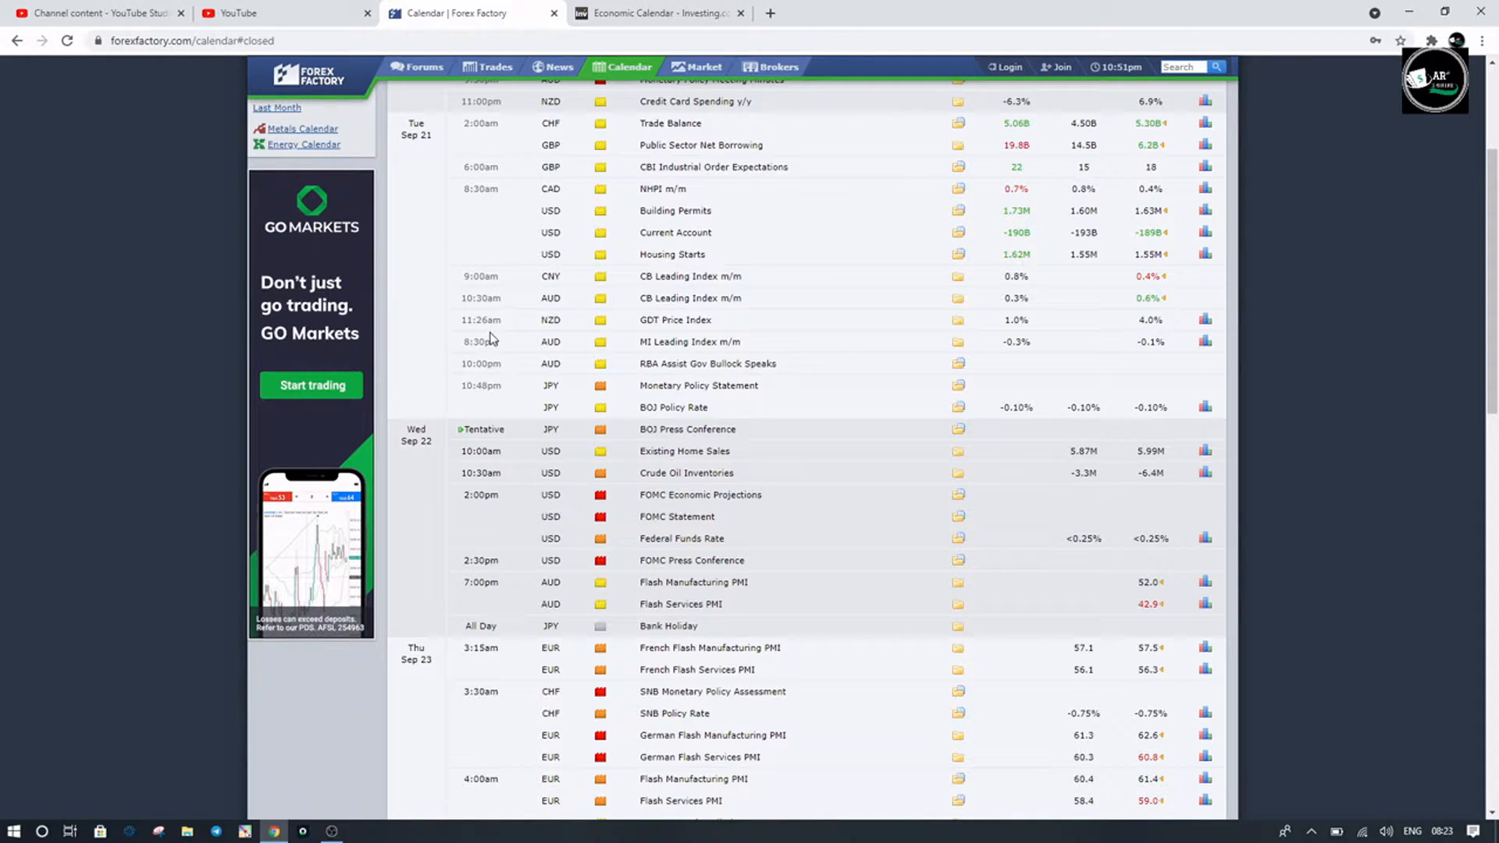
mouse_move(495, 331)
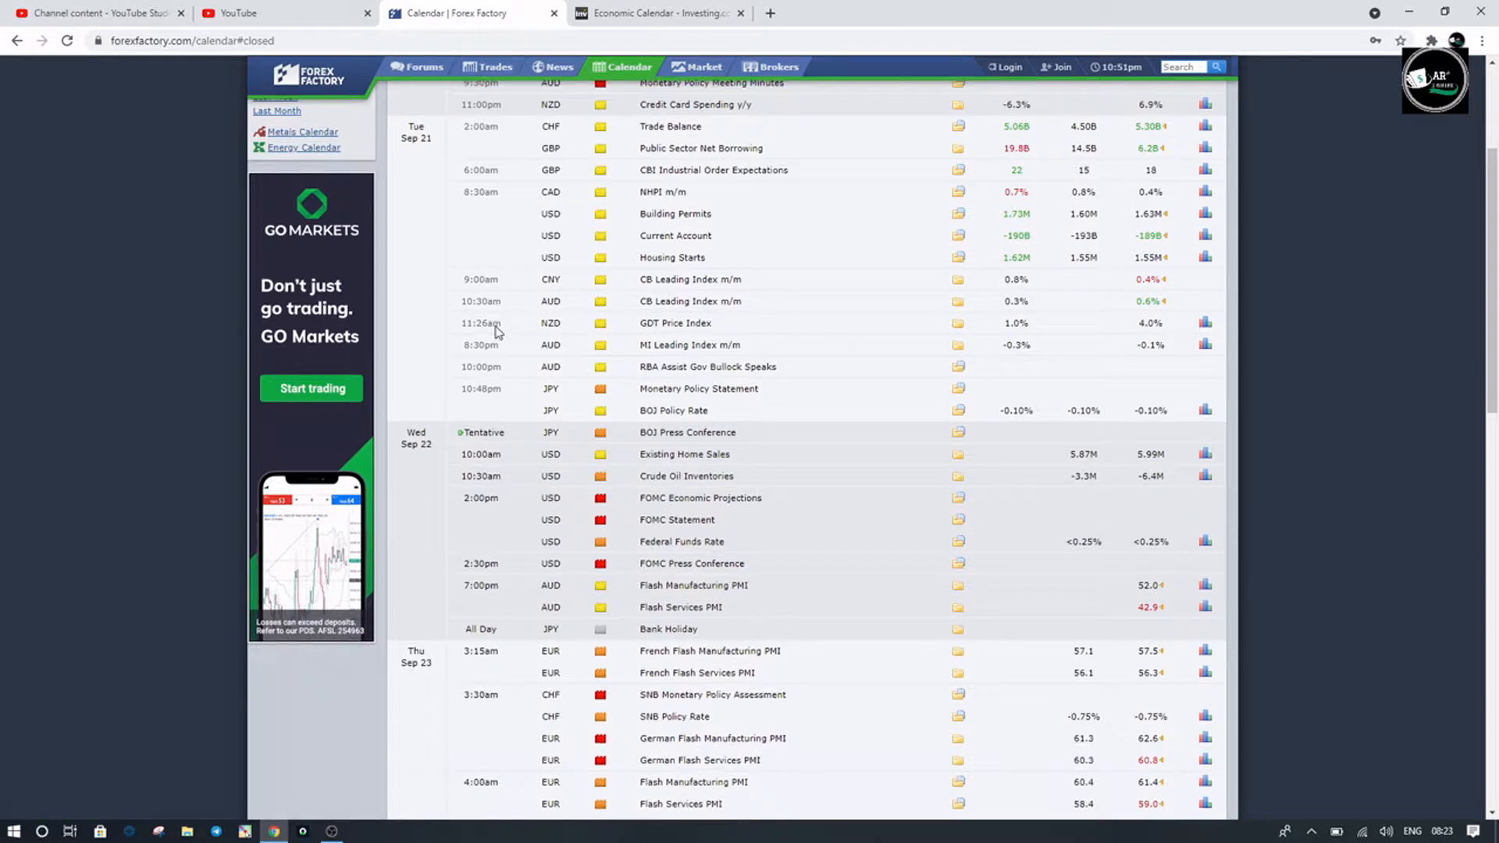
scroll("down", 3)
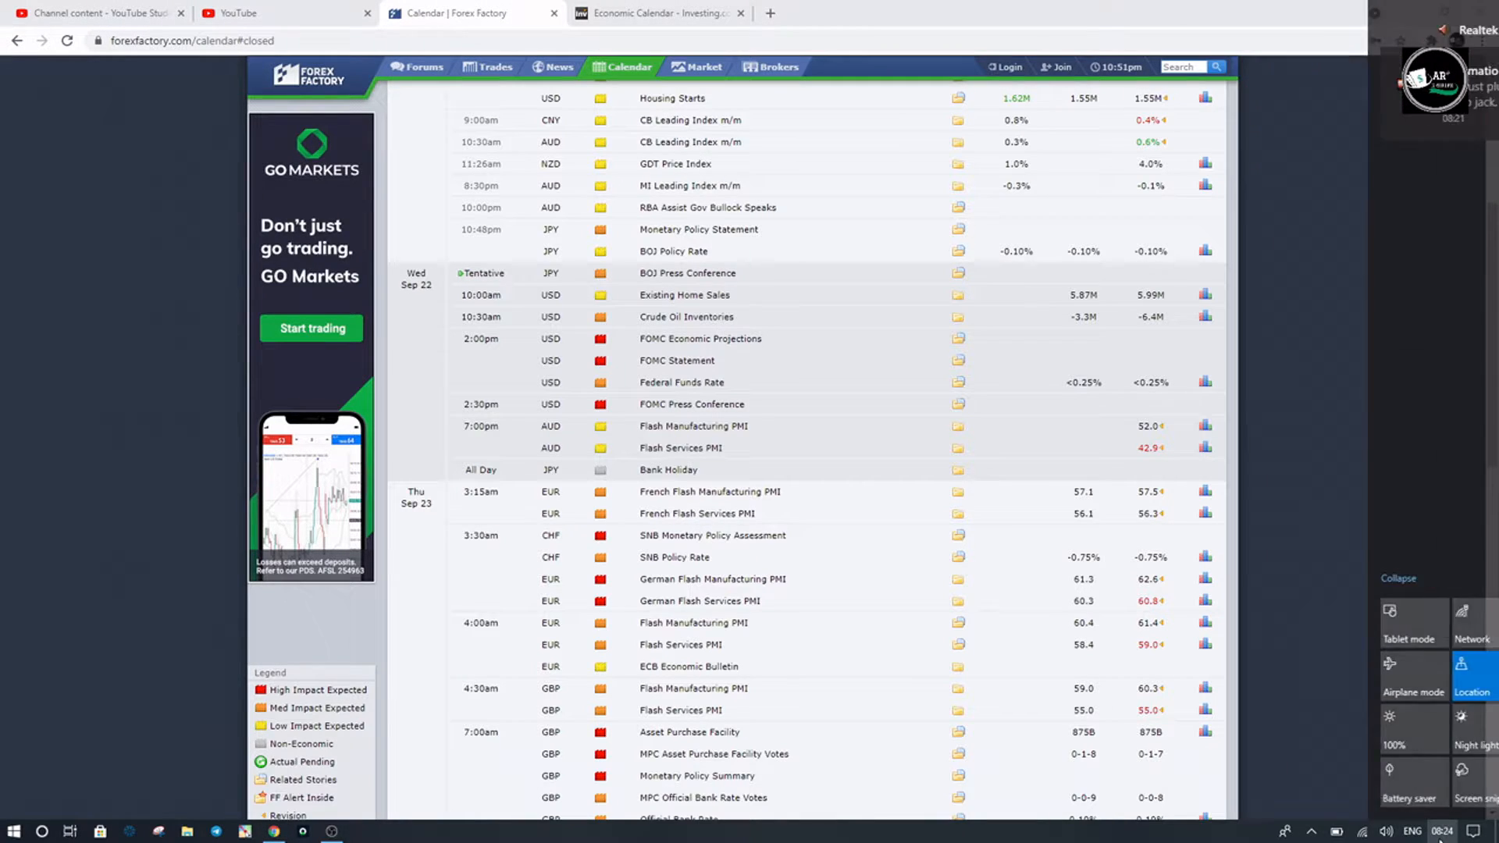
Step: Launch the screen annotation tool from the taskbar to show its pen palette
left_click(1415, 830)
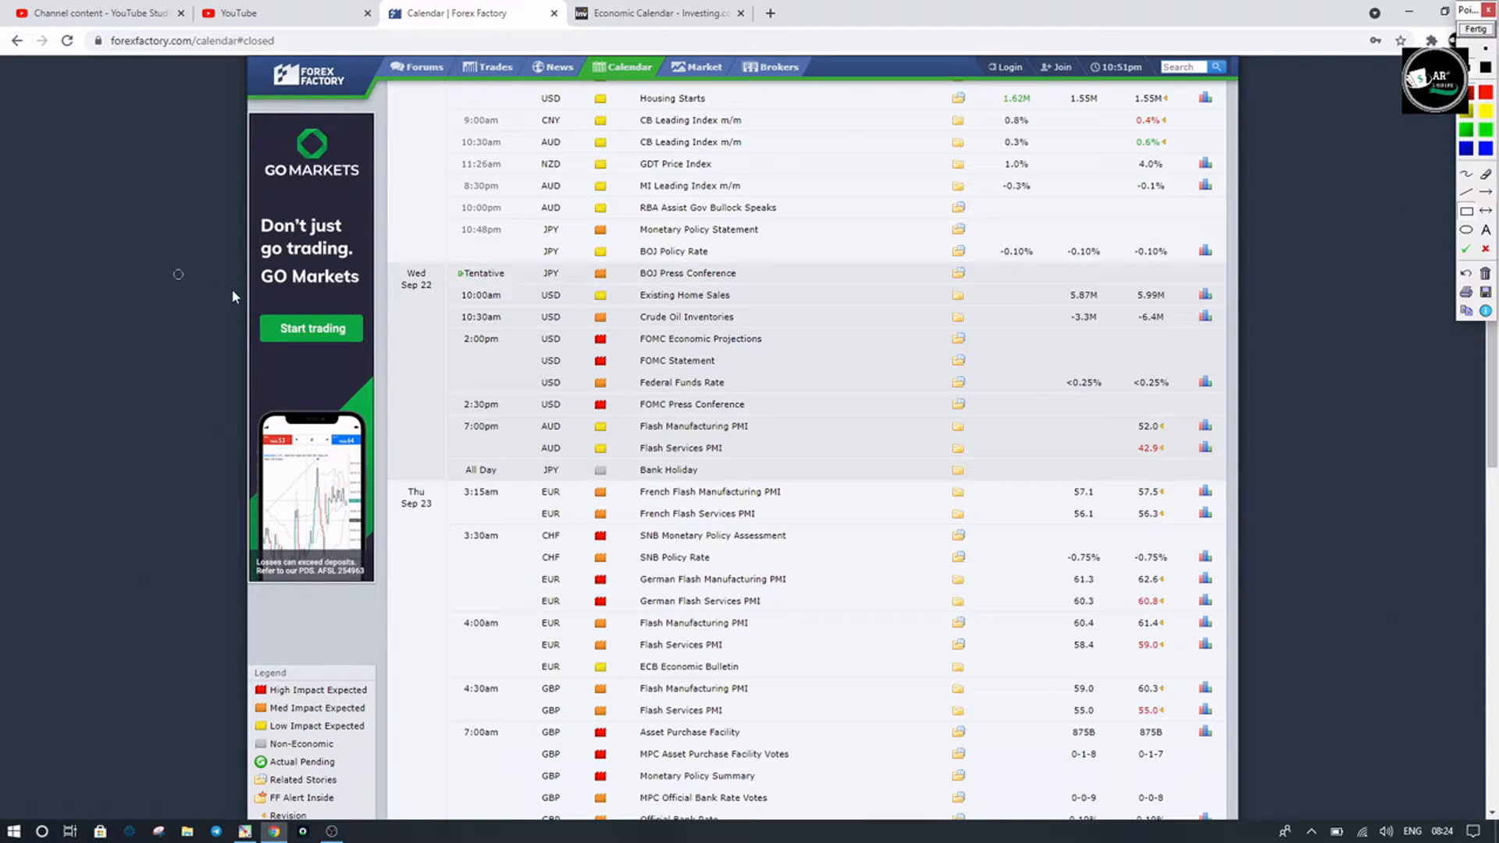
mouse_move(1447, 221)
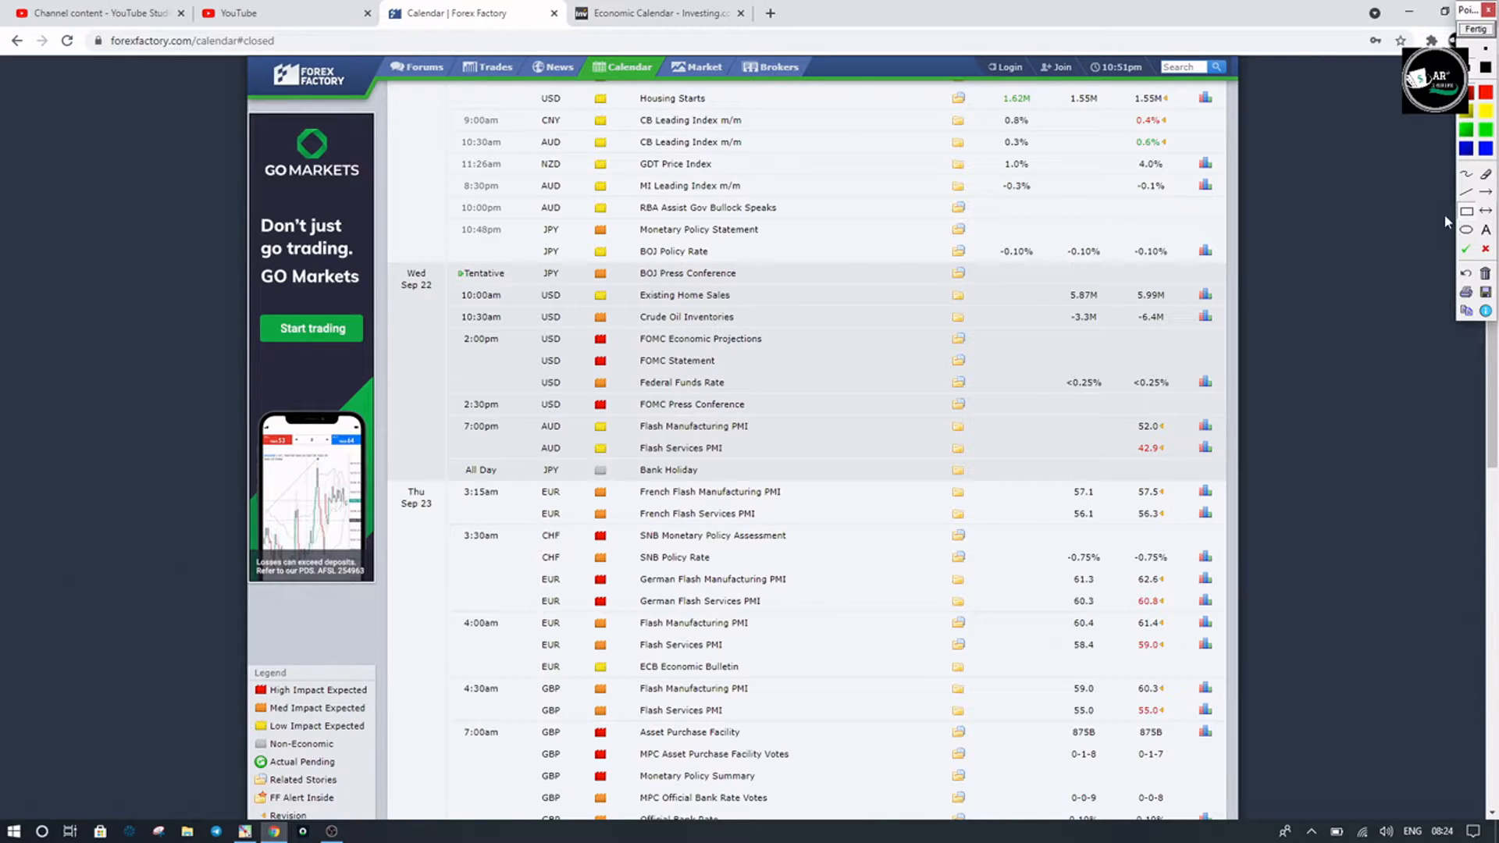
mouse_move(392, 256)
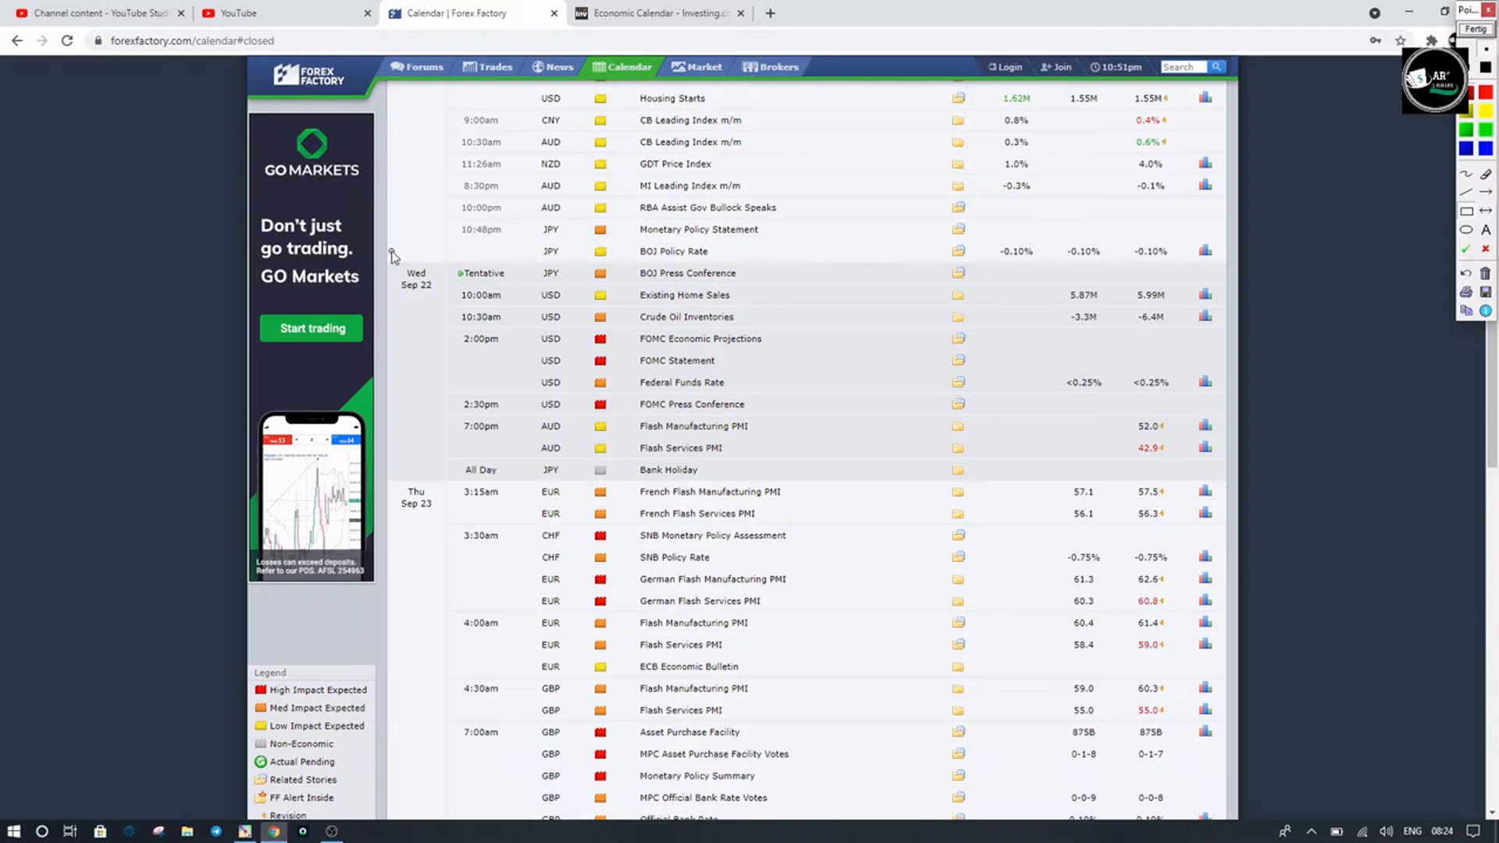
Step: Draw red boxes around the Sep 22 block, 2:00–2:30pm FOMC rows, and JPY Bank Holiday
left_click_drag(392, 255, 1233, 481)
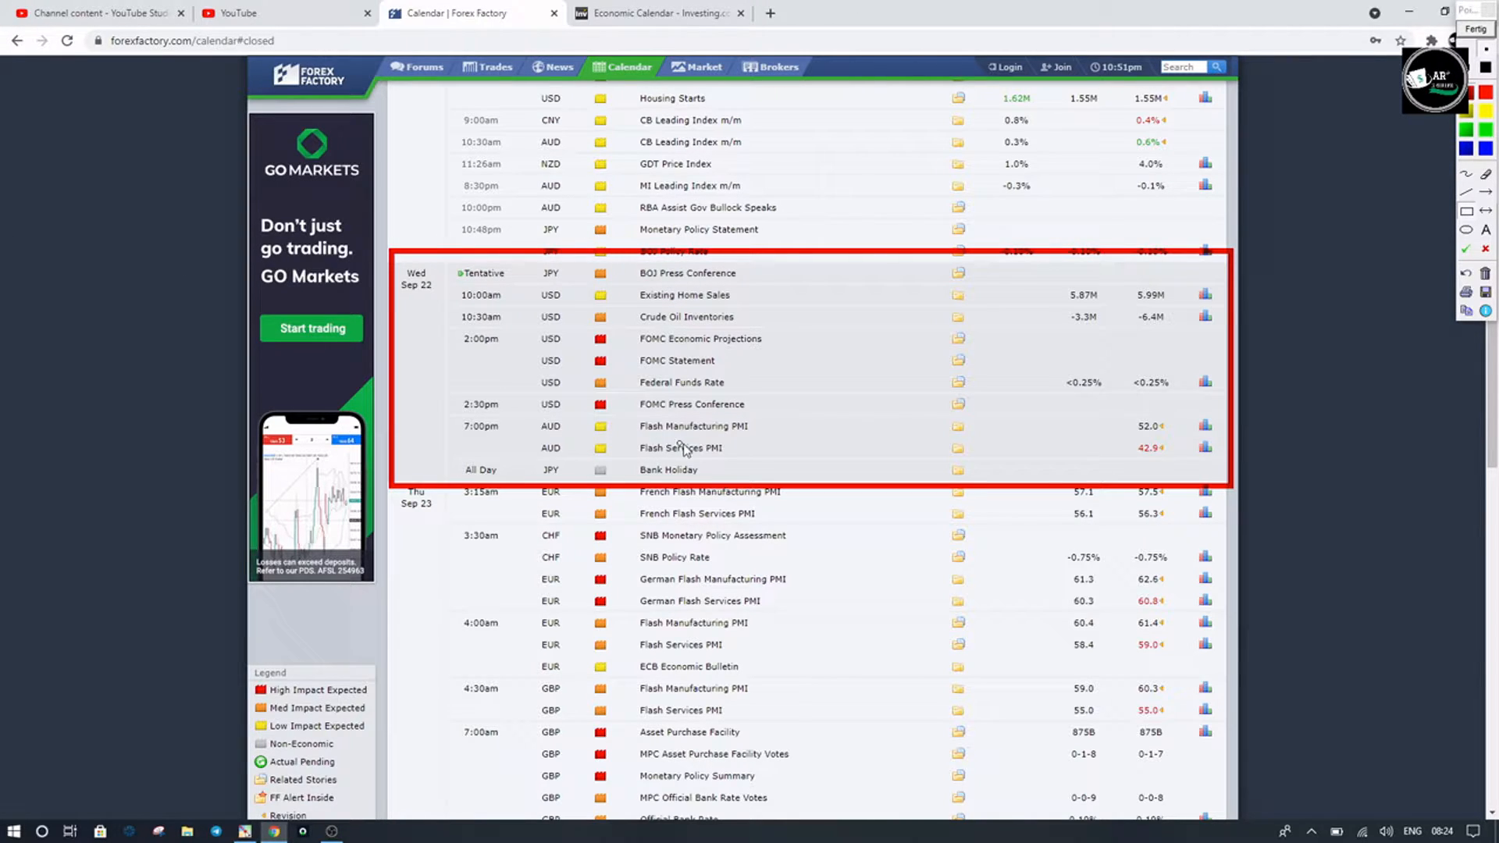
left_click_drag(418, 330, 909, 442)
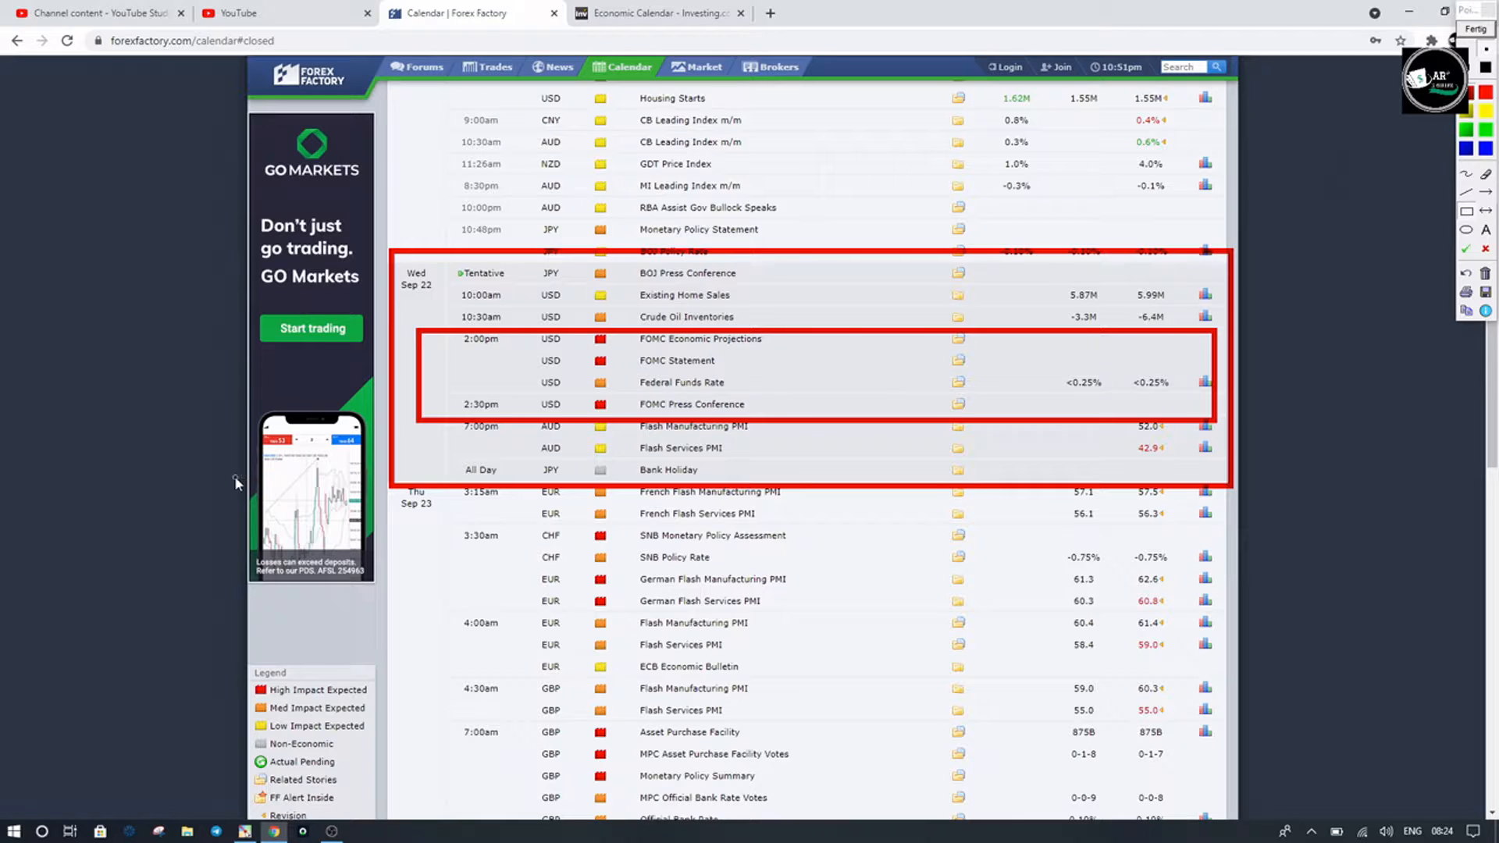
mouse_move(411, 574)
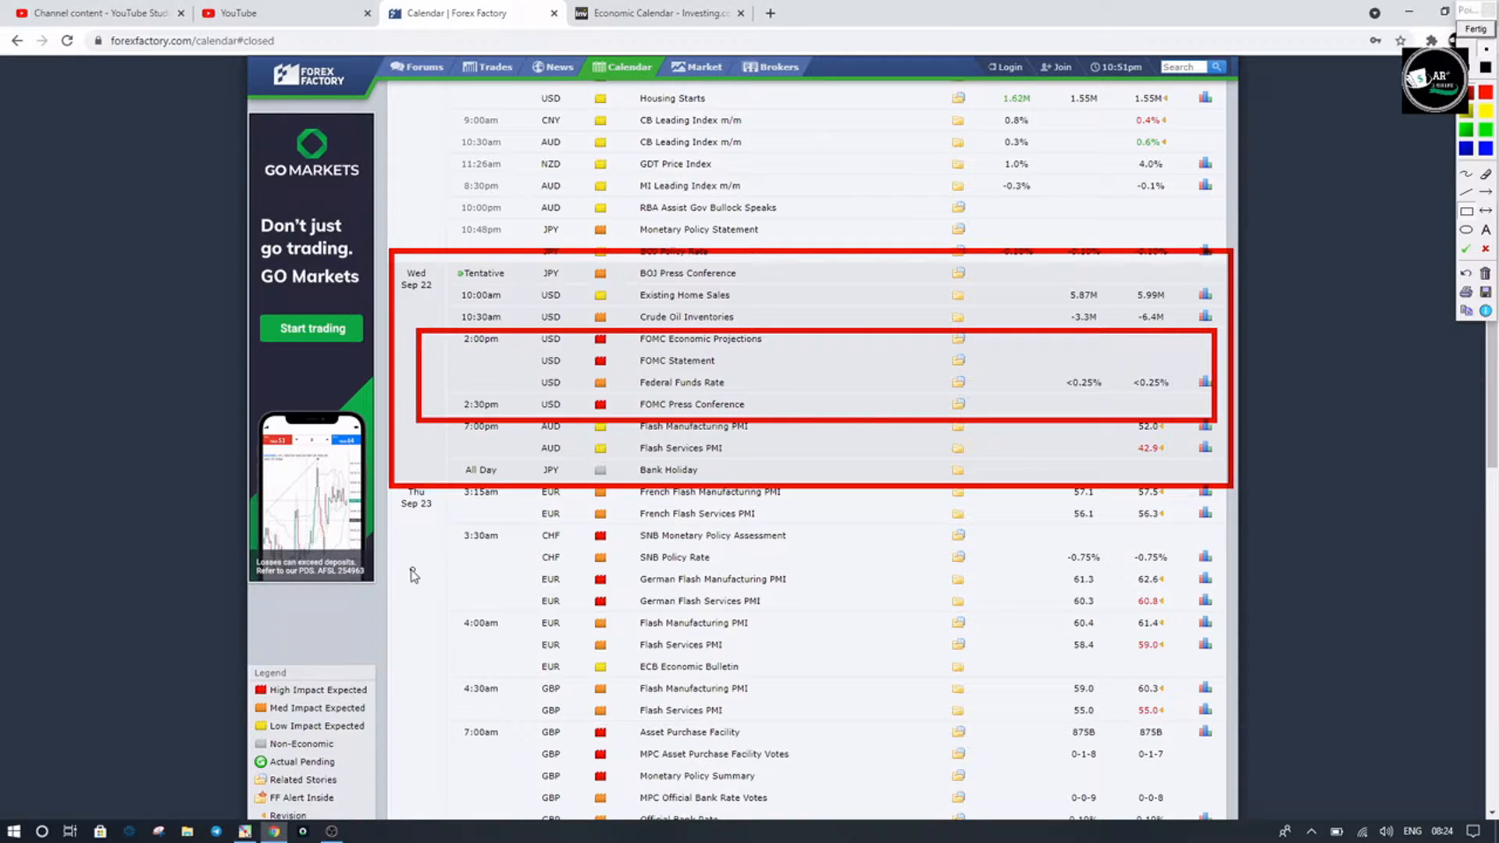
mouse_move(449, 460)
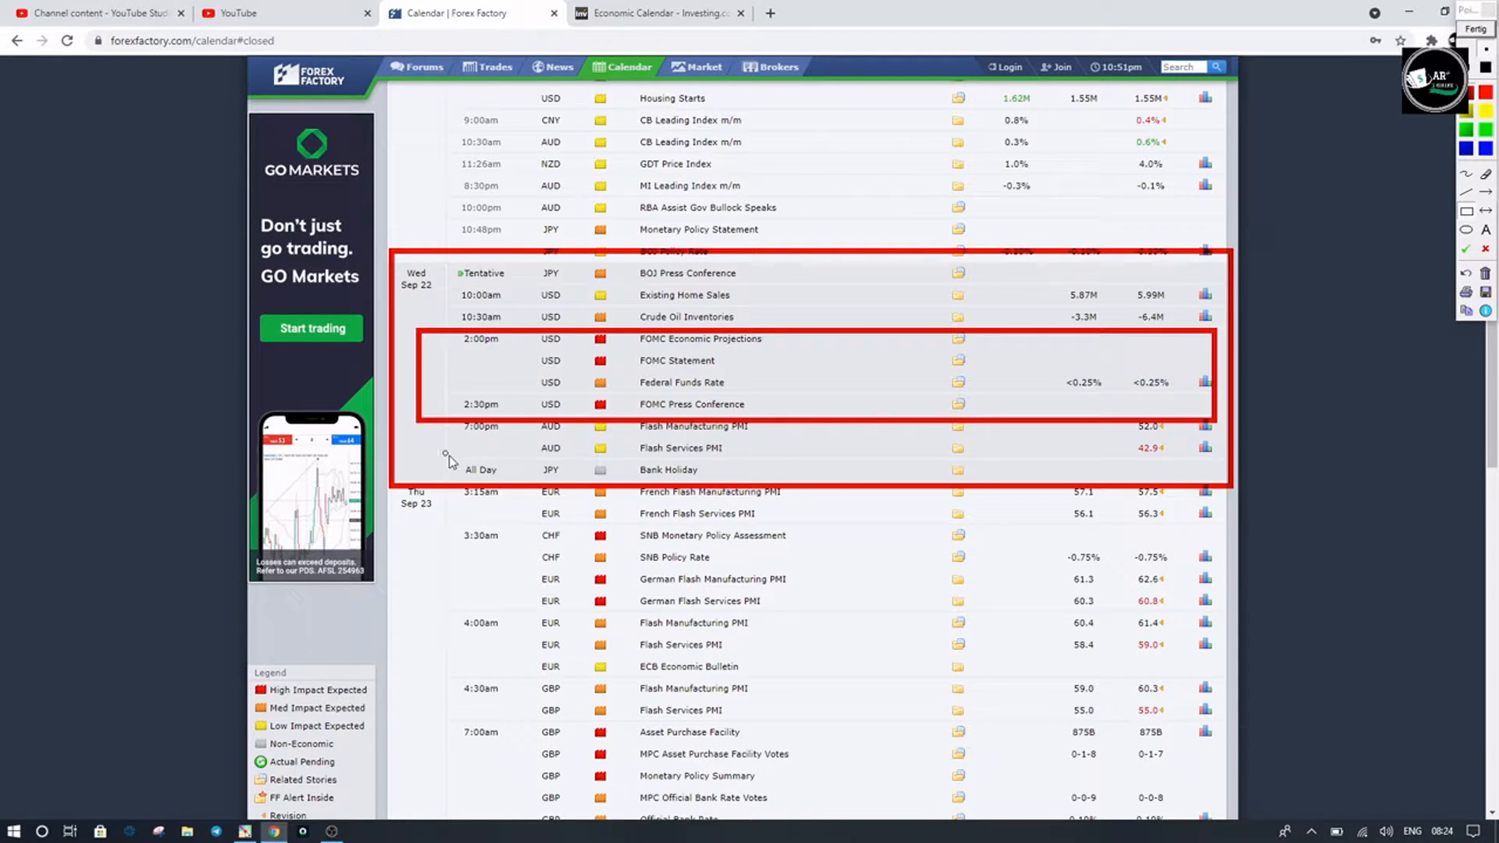
left_click_drag(444, 462, 1021, 482)
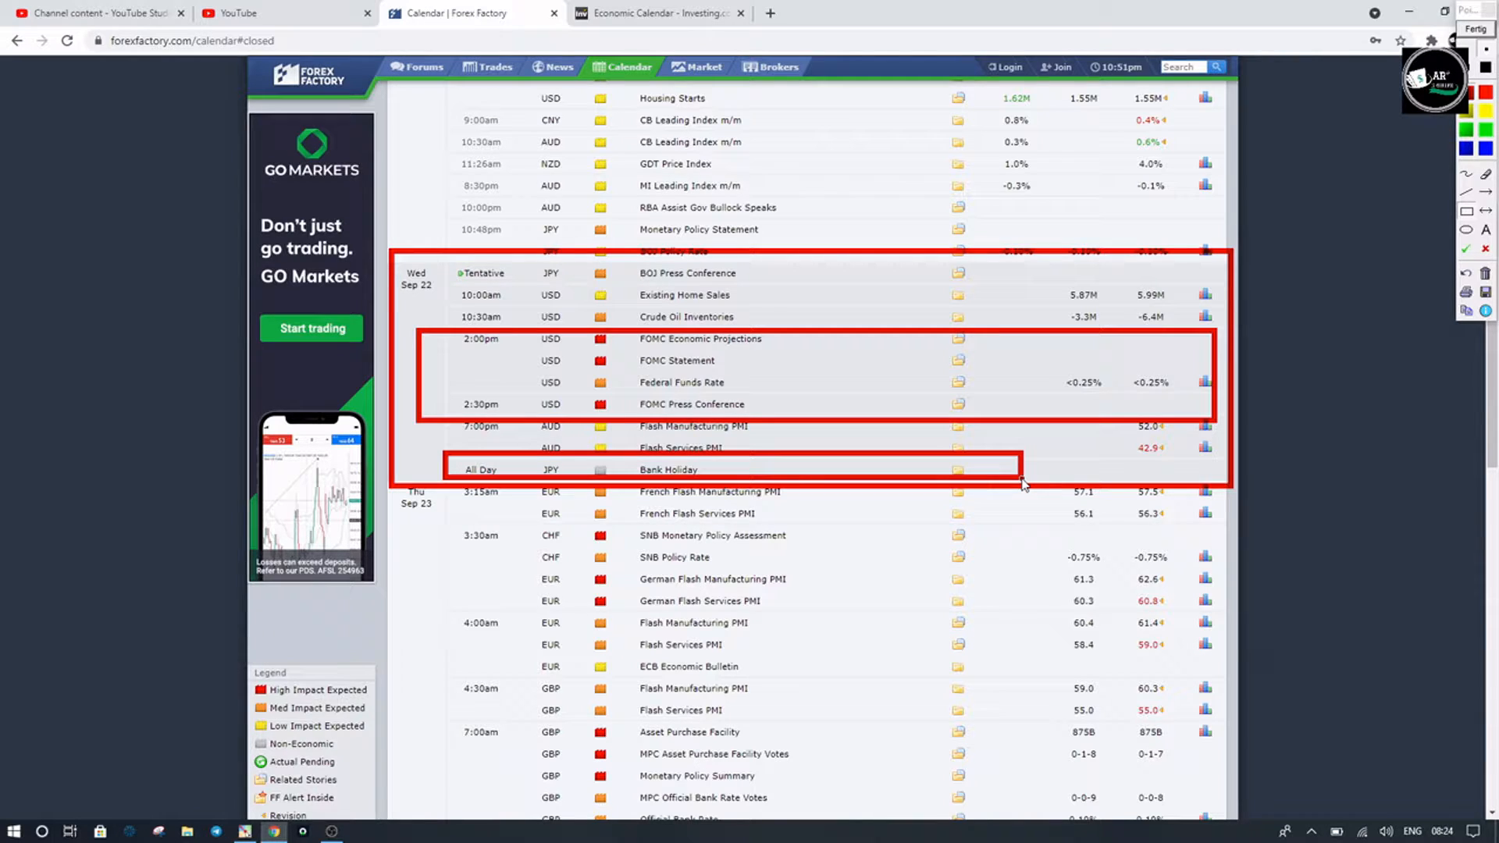
mouse_move(526, 402)
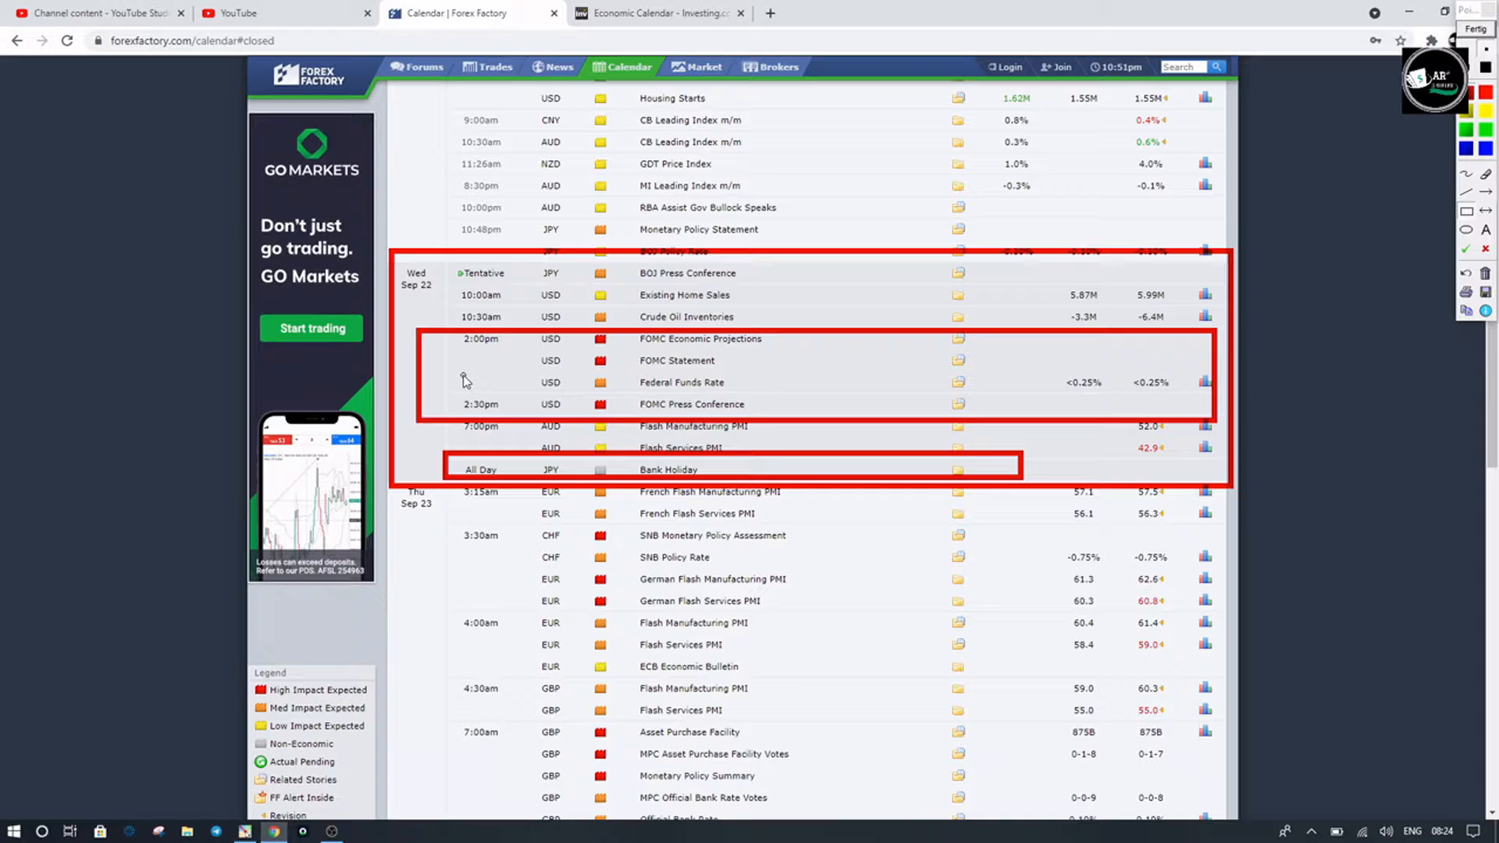
mouse_move(490, 293)
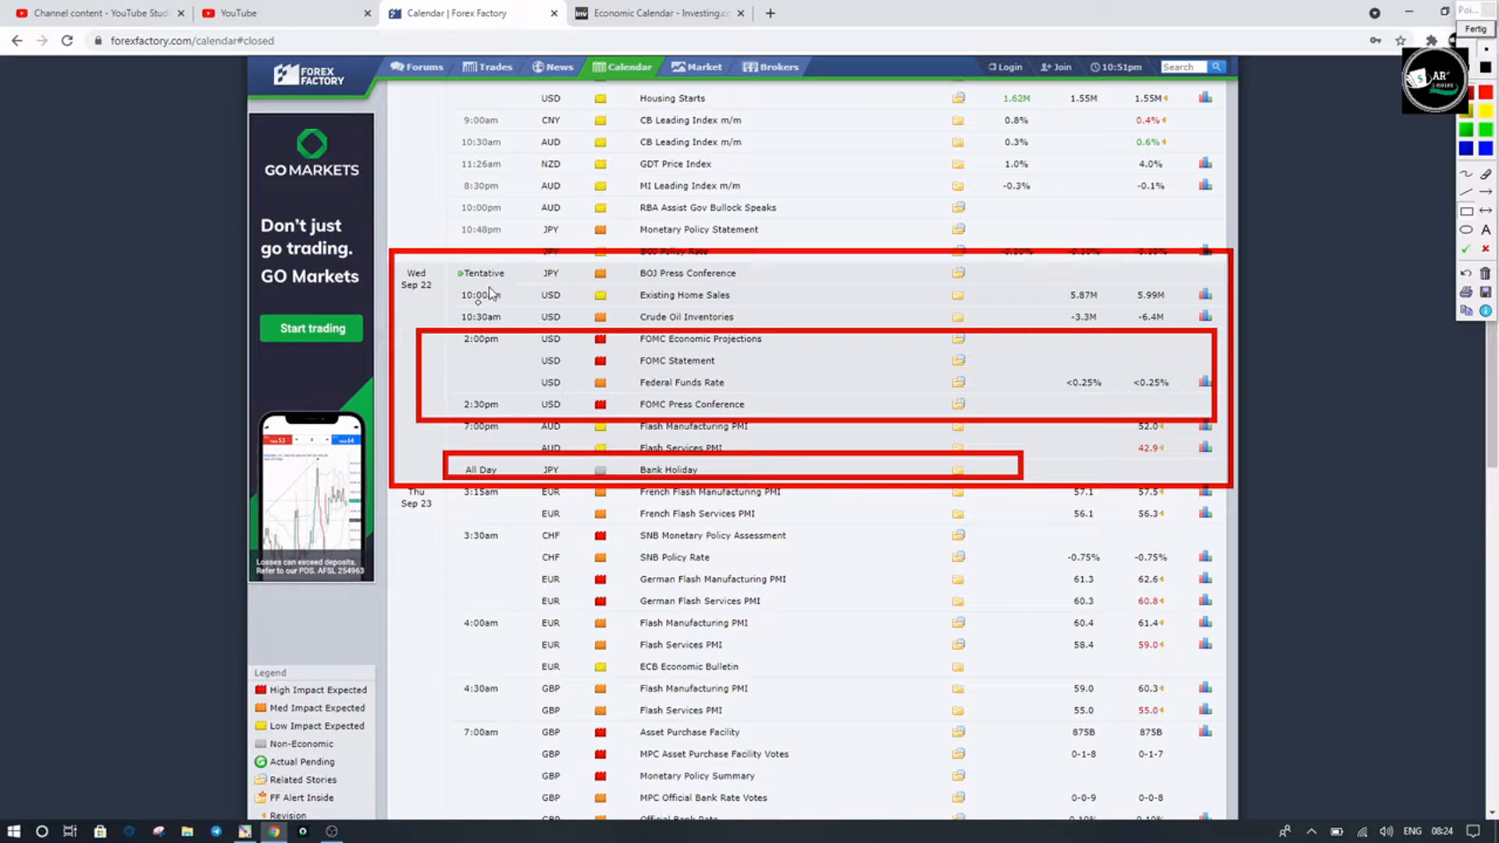
mouse_move(404, 298)
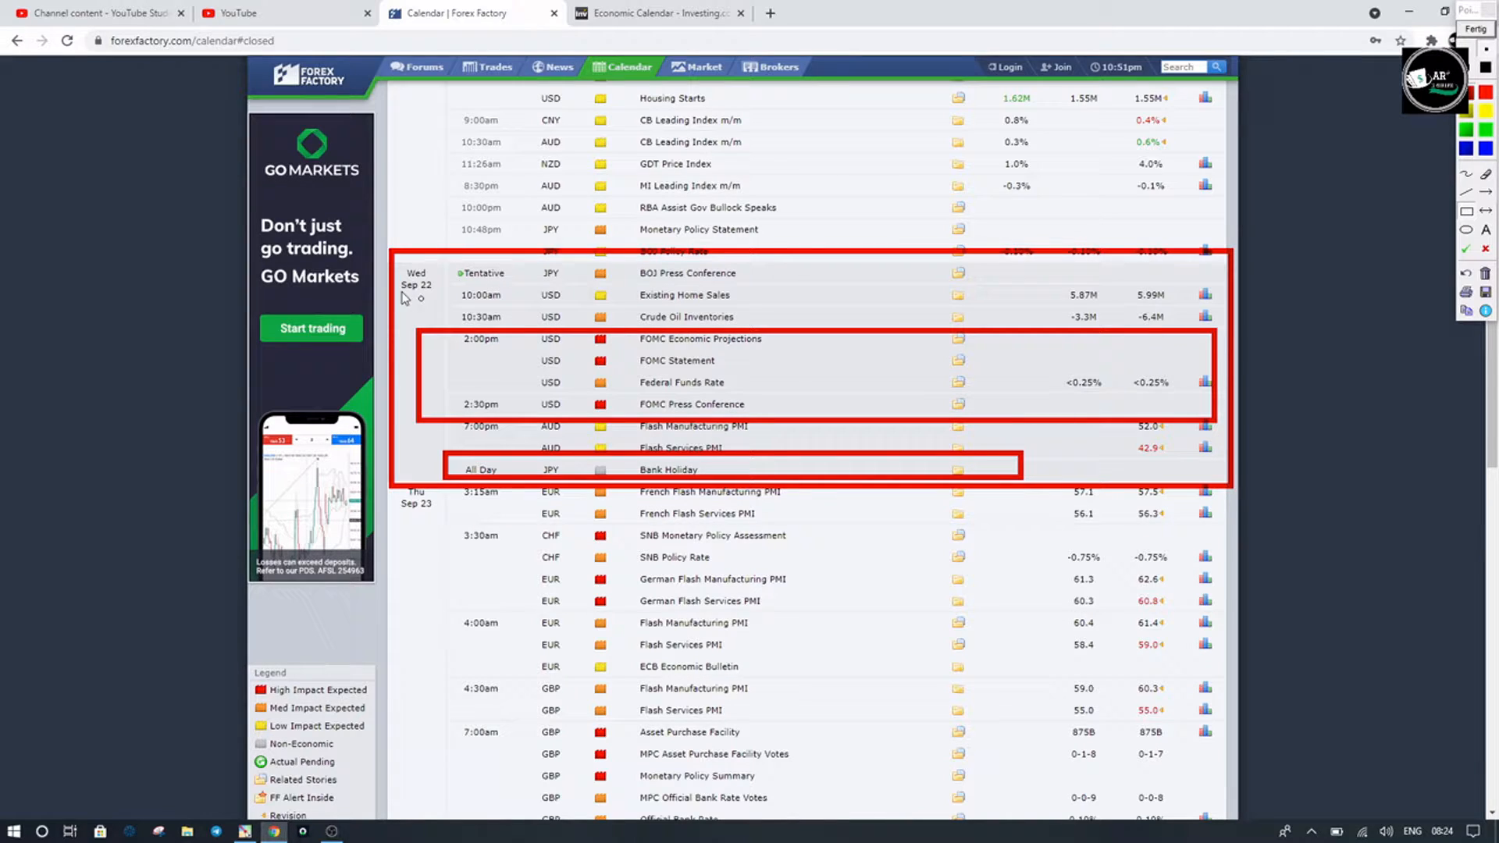
Step: Erase the red rectangles from the Forex Factory calendar
left_click_drag(412, 283, 787, 329)
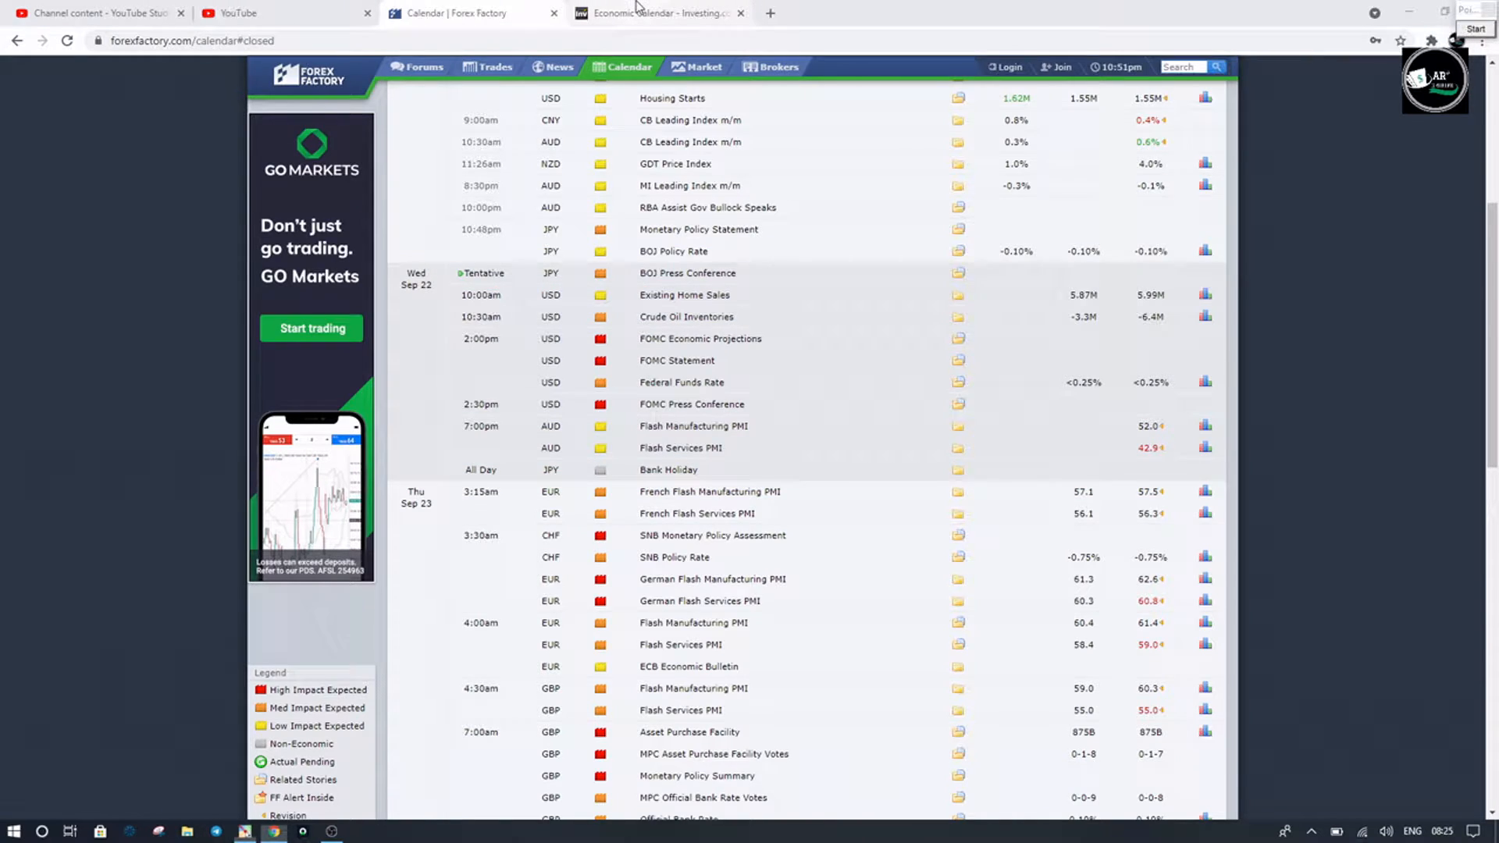
Step: Switch to Investing.com's Sep 22 calendar and scroll to the Hong Kong and South Korea holidays
left_click(657, 12)
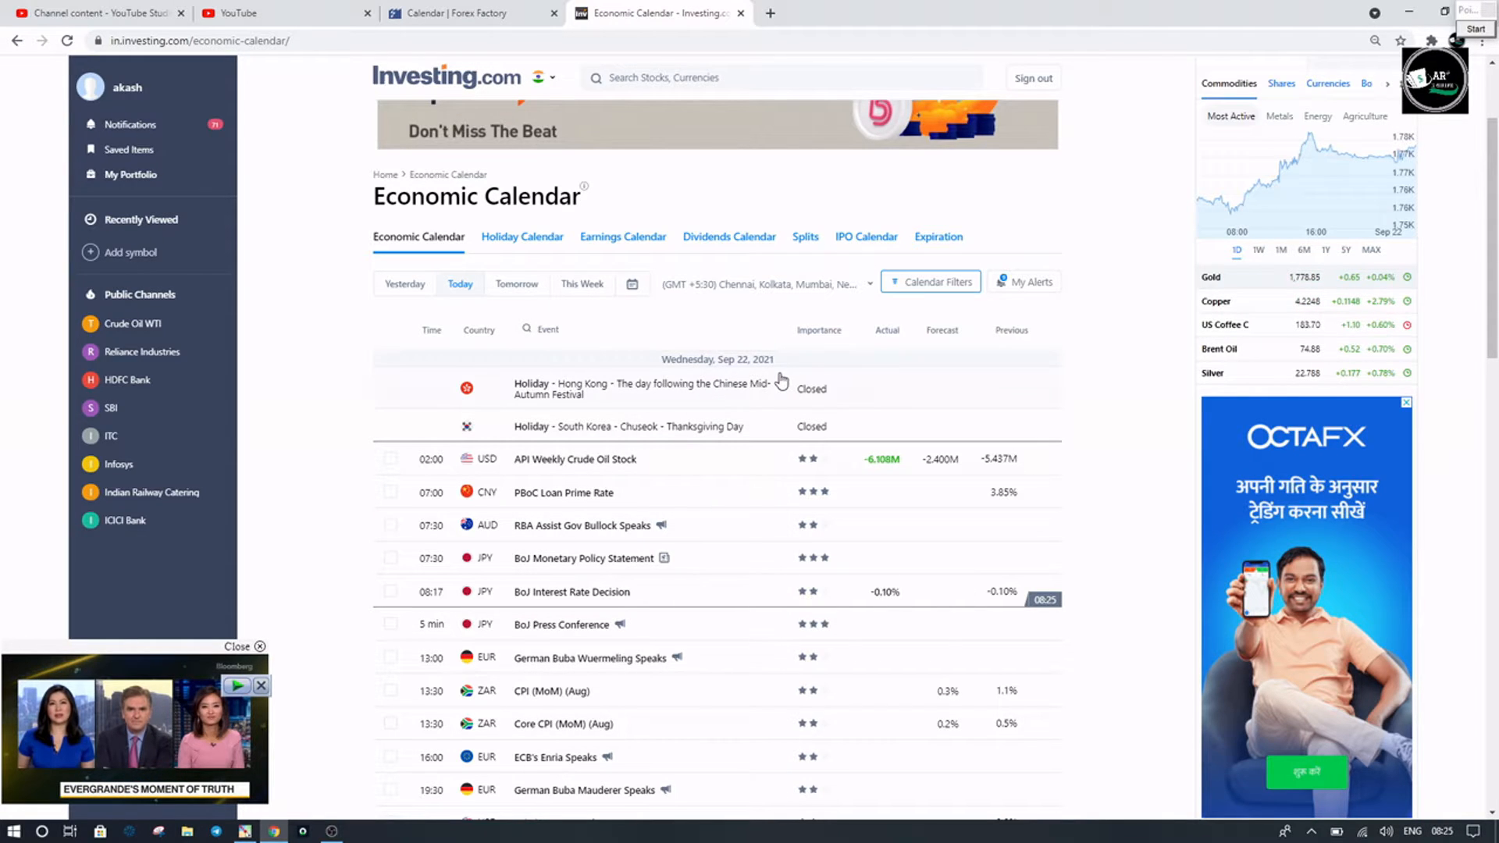
scroll("down", 3)
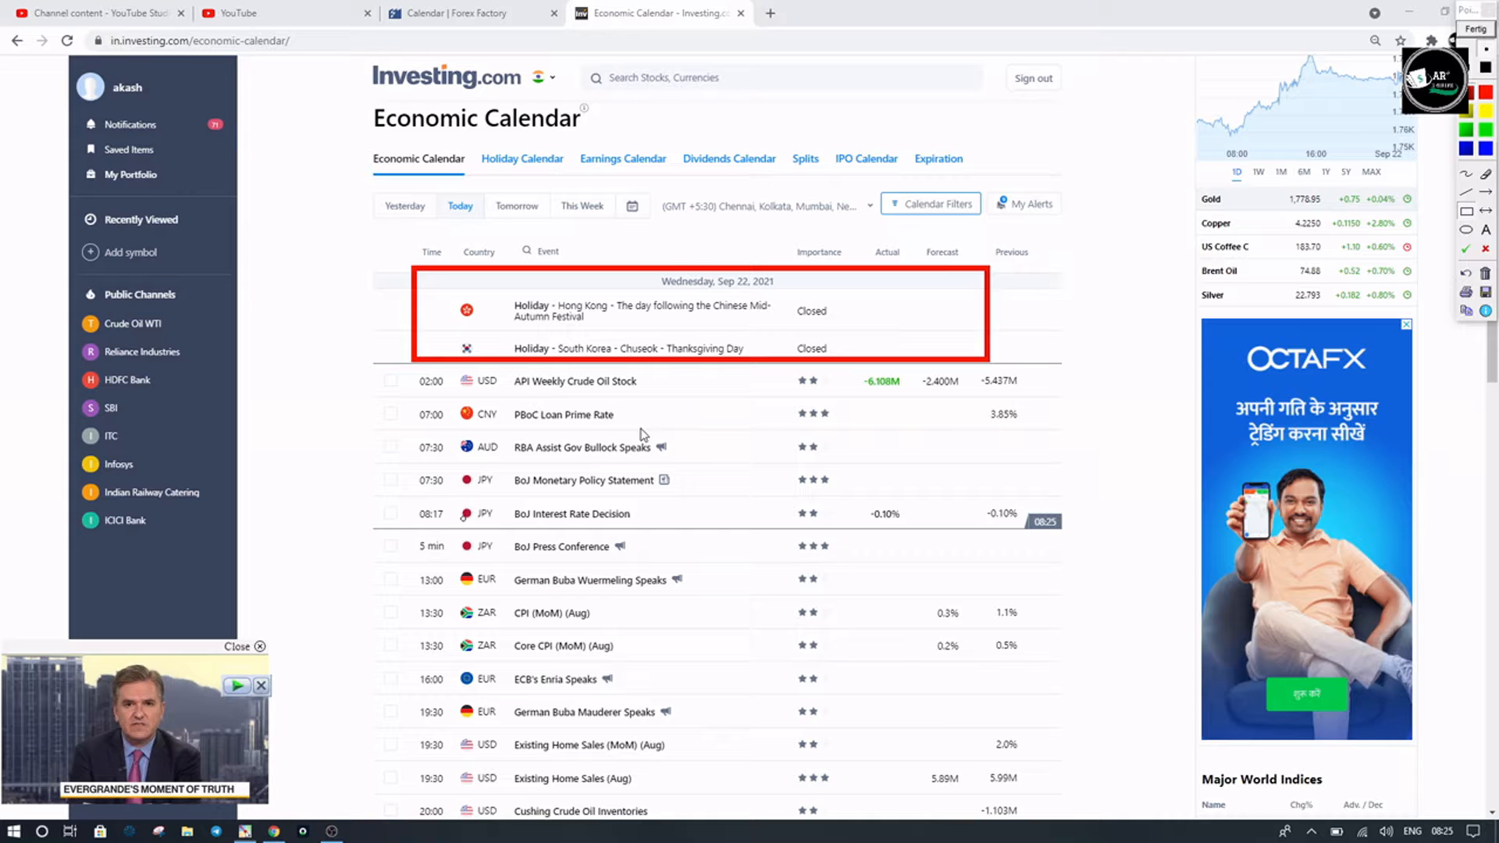
Step: Scroll Investing.com to BoJ, ECB Enria and 19:30–23:30 USD rows, then return to Forex Factory
scroll("down", 3)
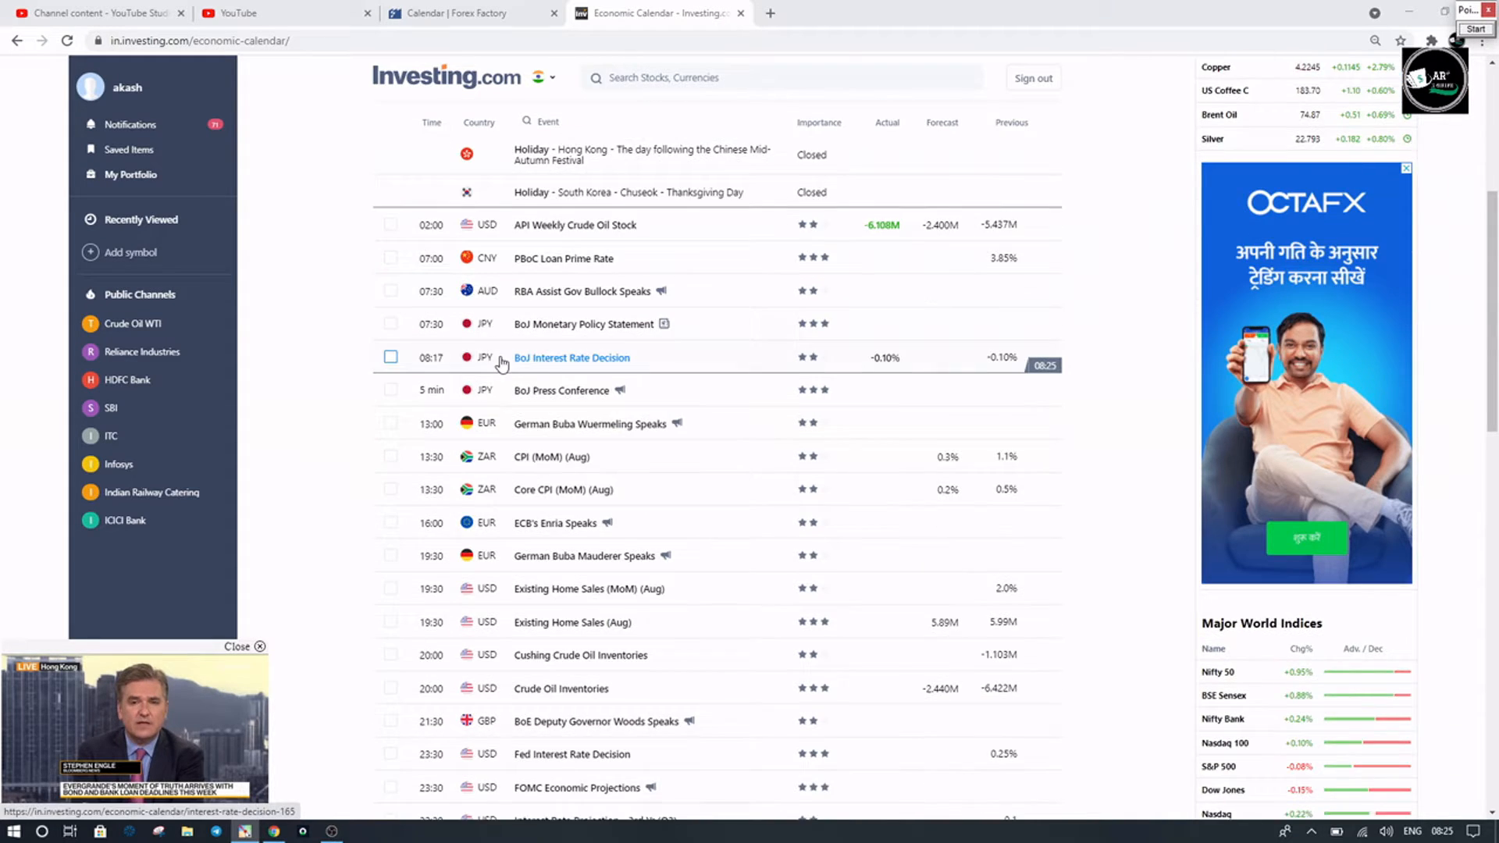
scroll("down", 3)
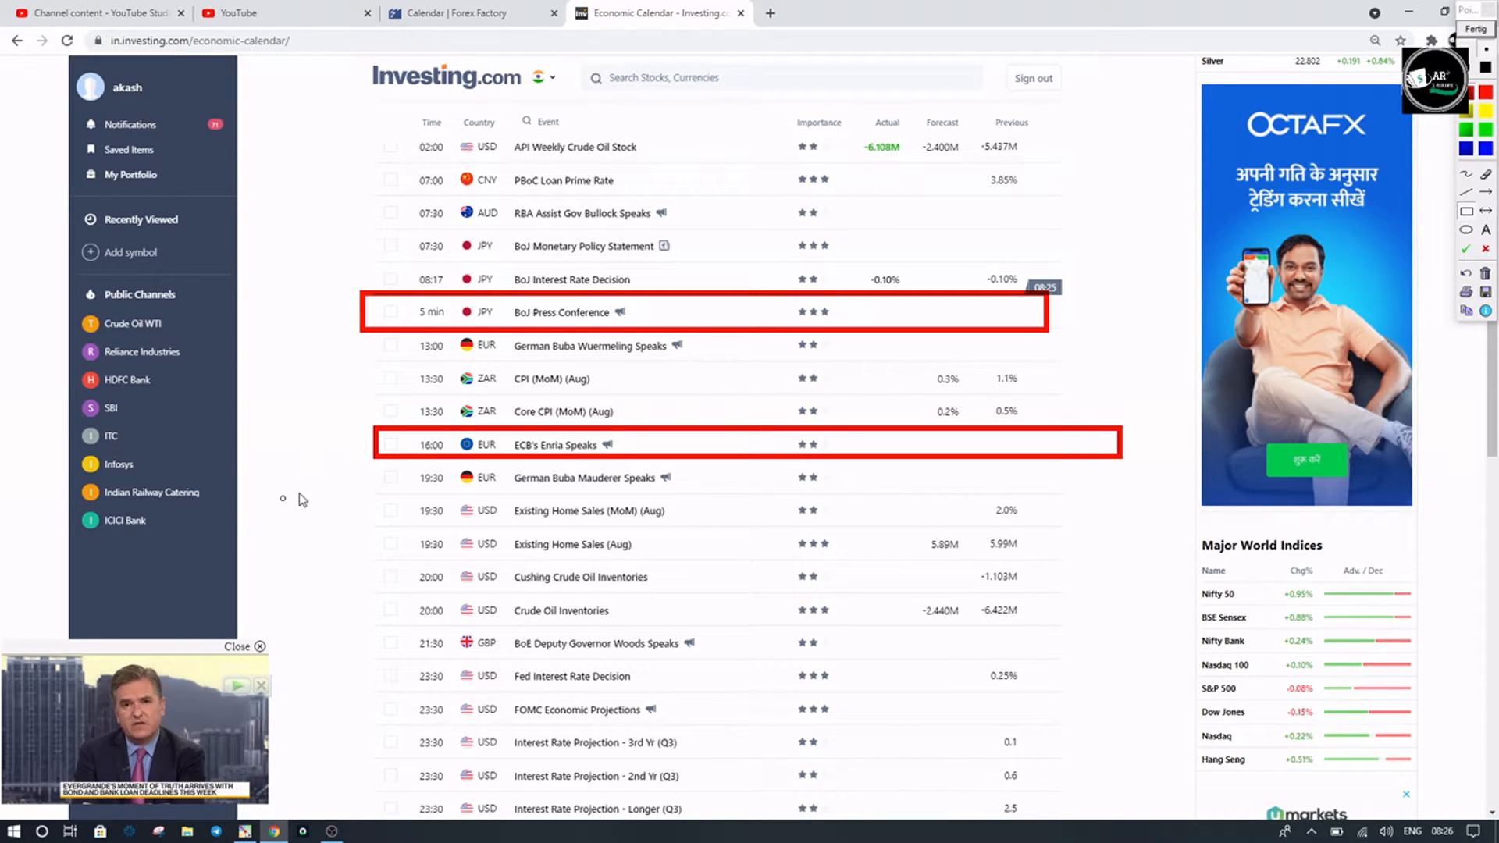
mouse_move(363, 499)
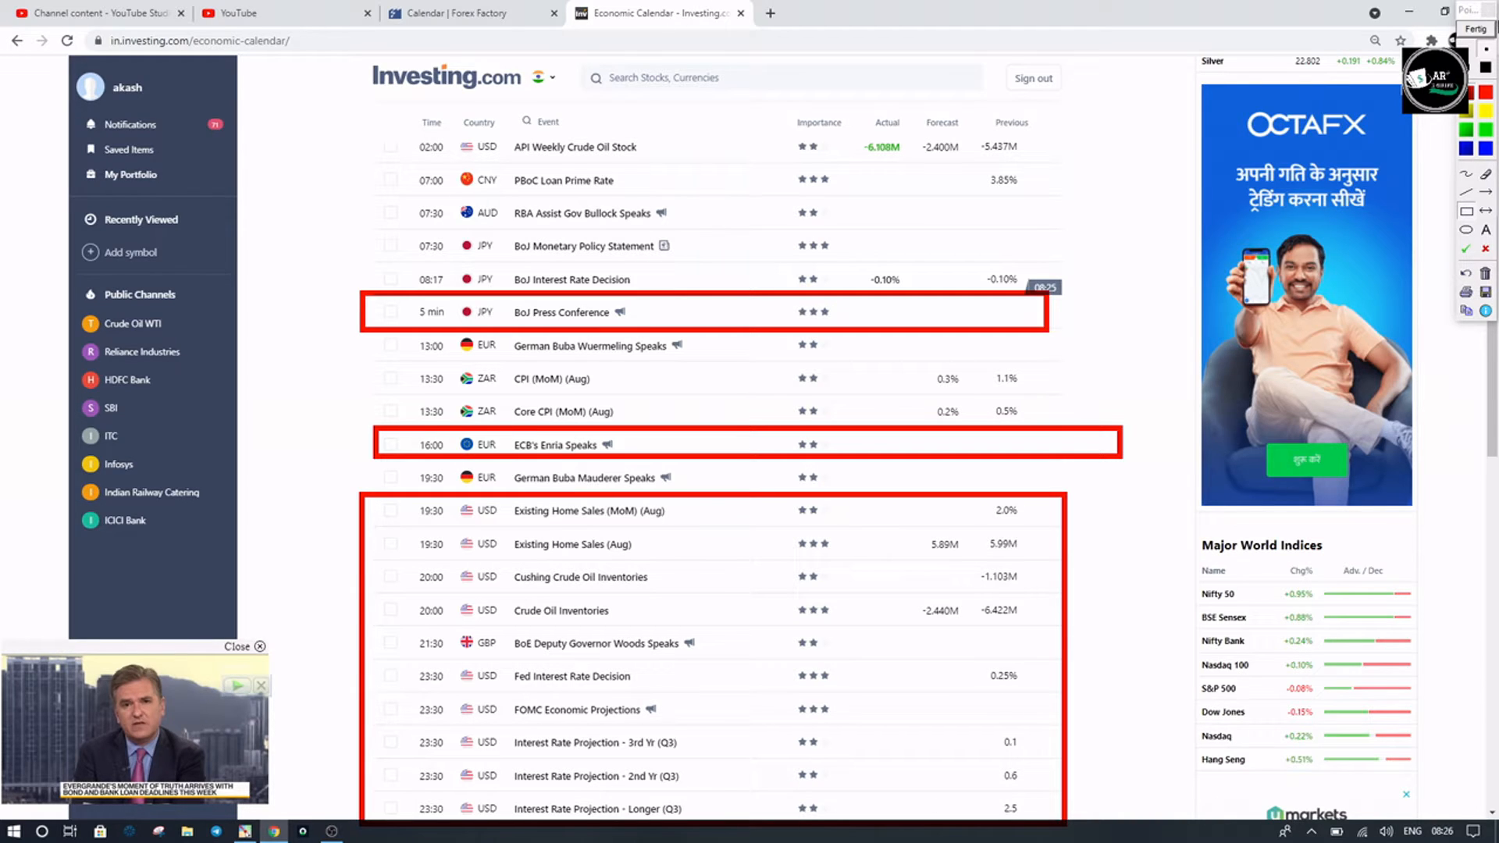
left_click(468, 13)
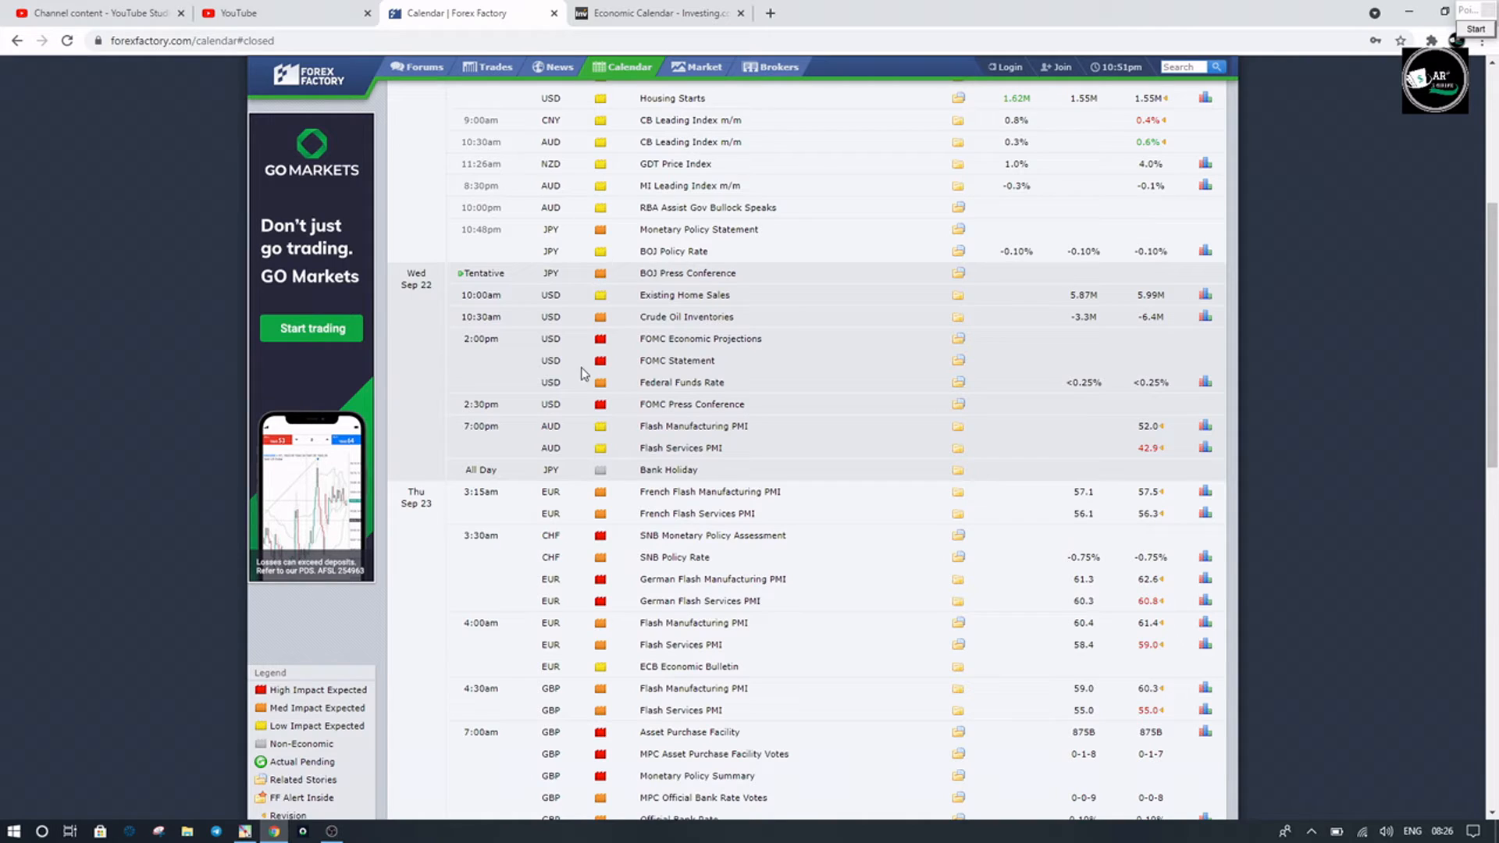
mouse_move(457, 379)
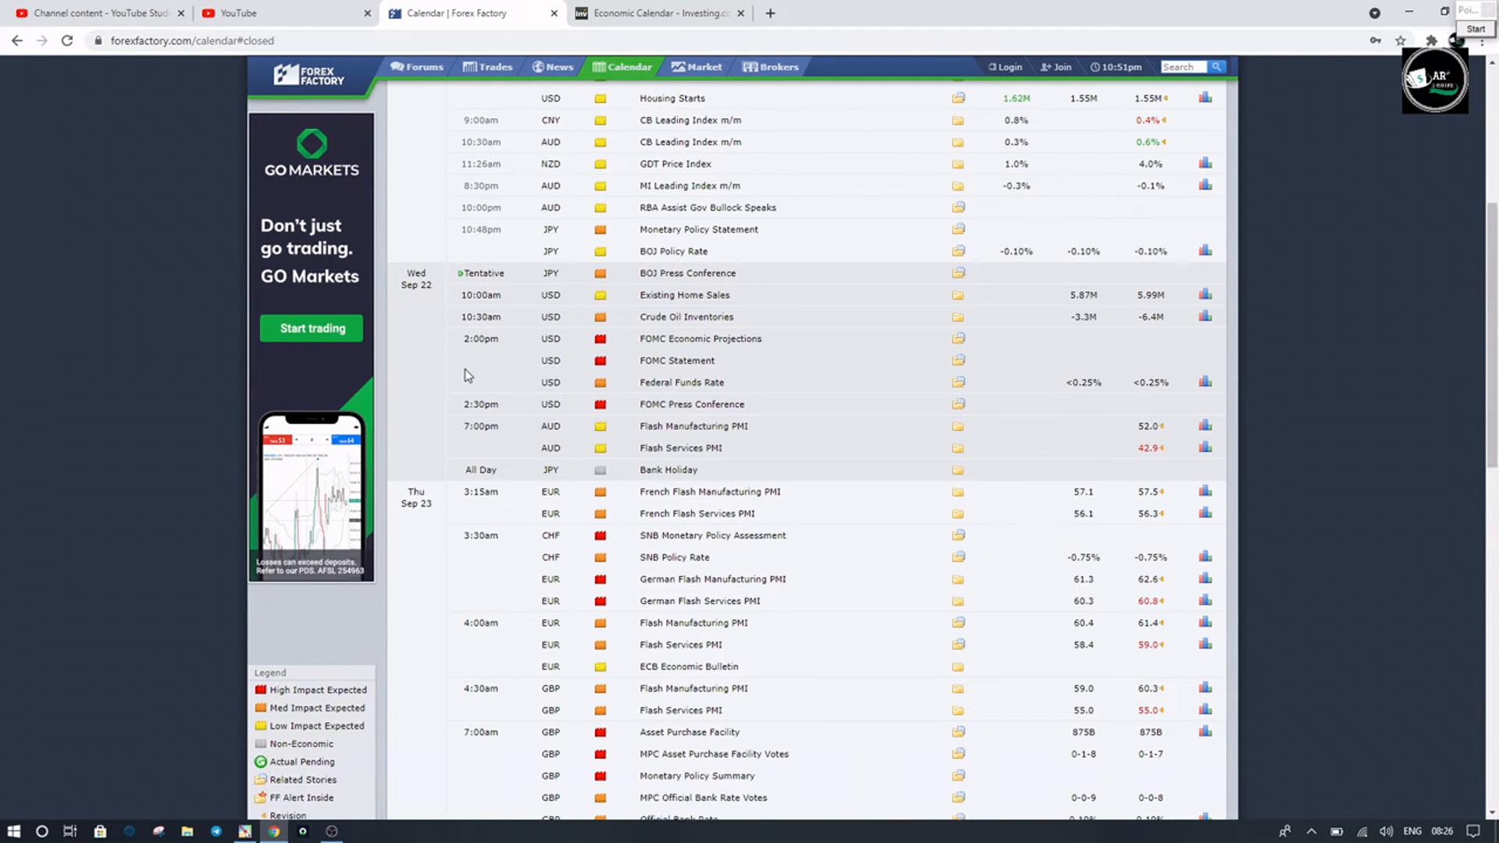
Step: Return to the Investing.com Sep 22 calendar after reviewing Forex Factory
left_click(656, 13)
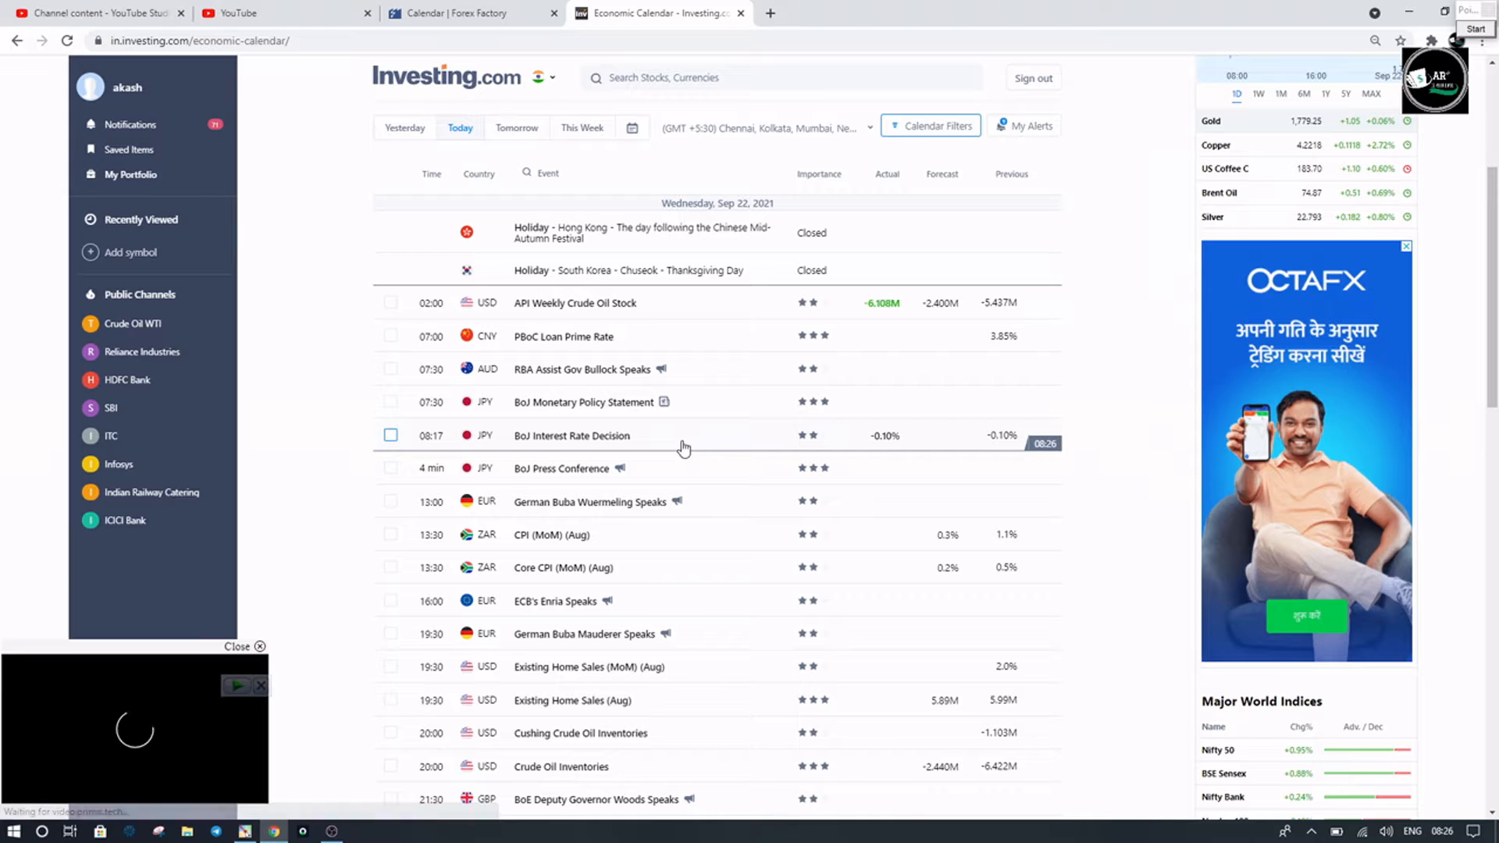
Step: Scroll Investing.com to the 23:30 FOMC Statement, glancing at Forex Factory and back
scroll("down", 3)
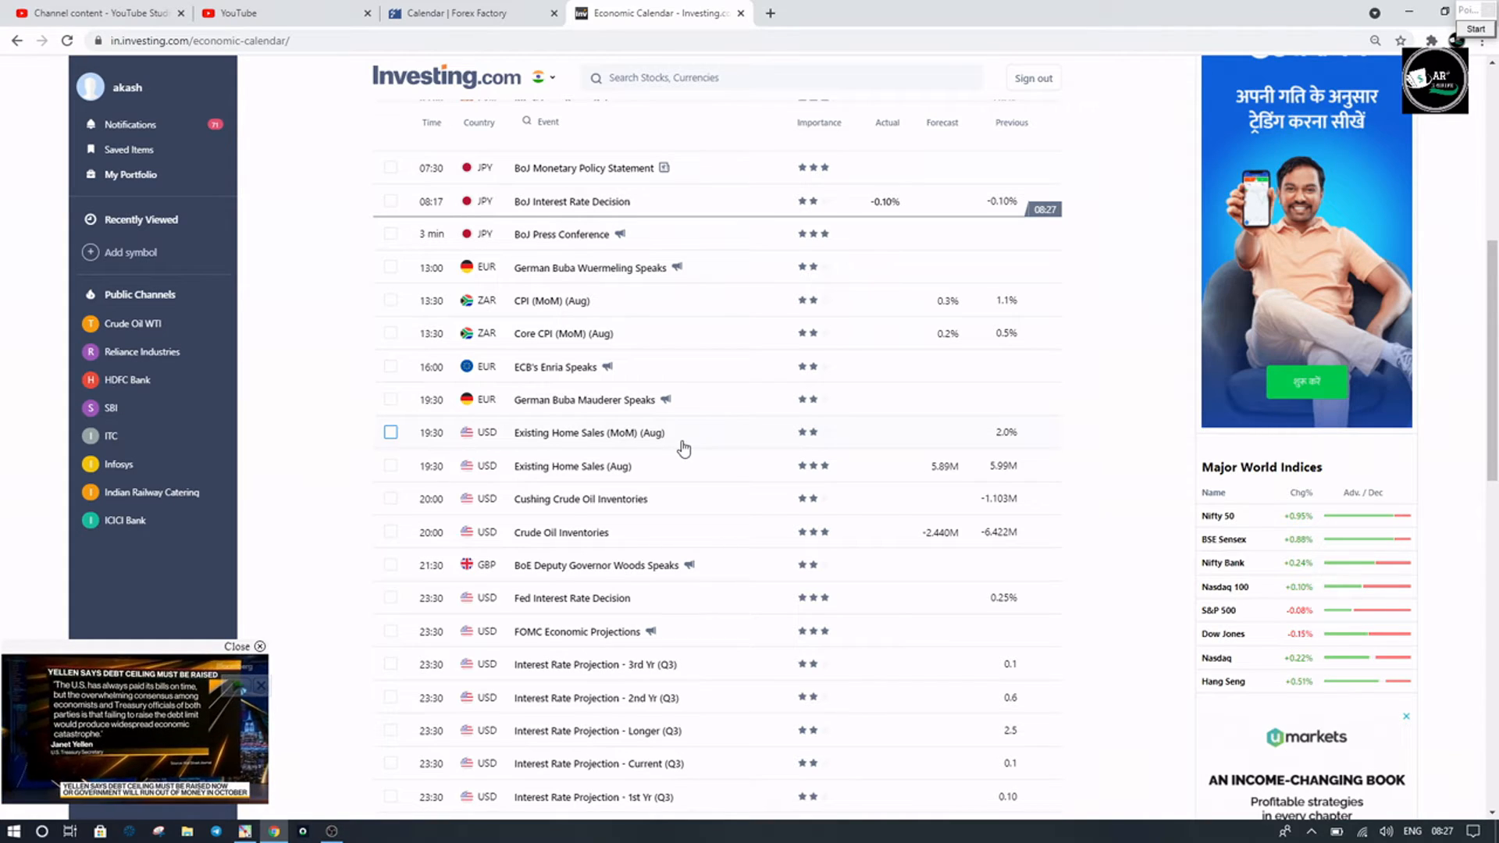
scroll("down", 3)
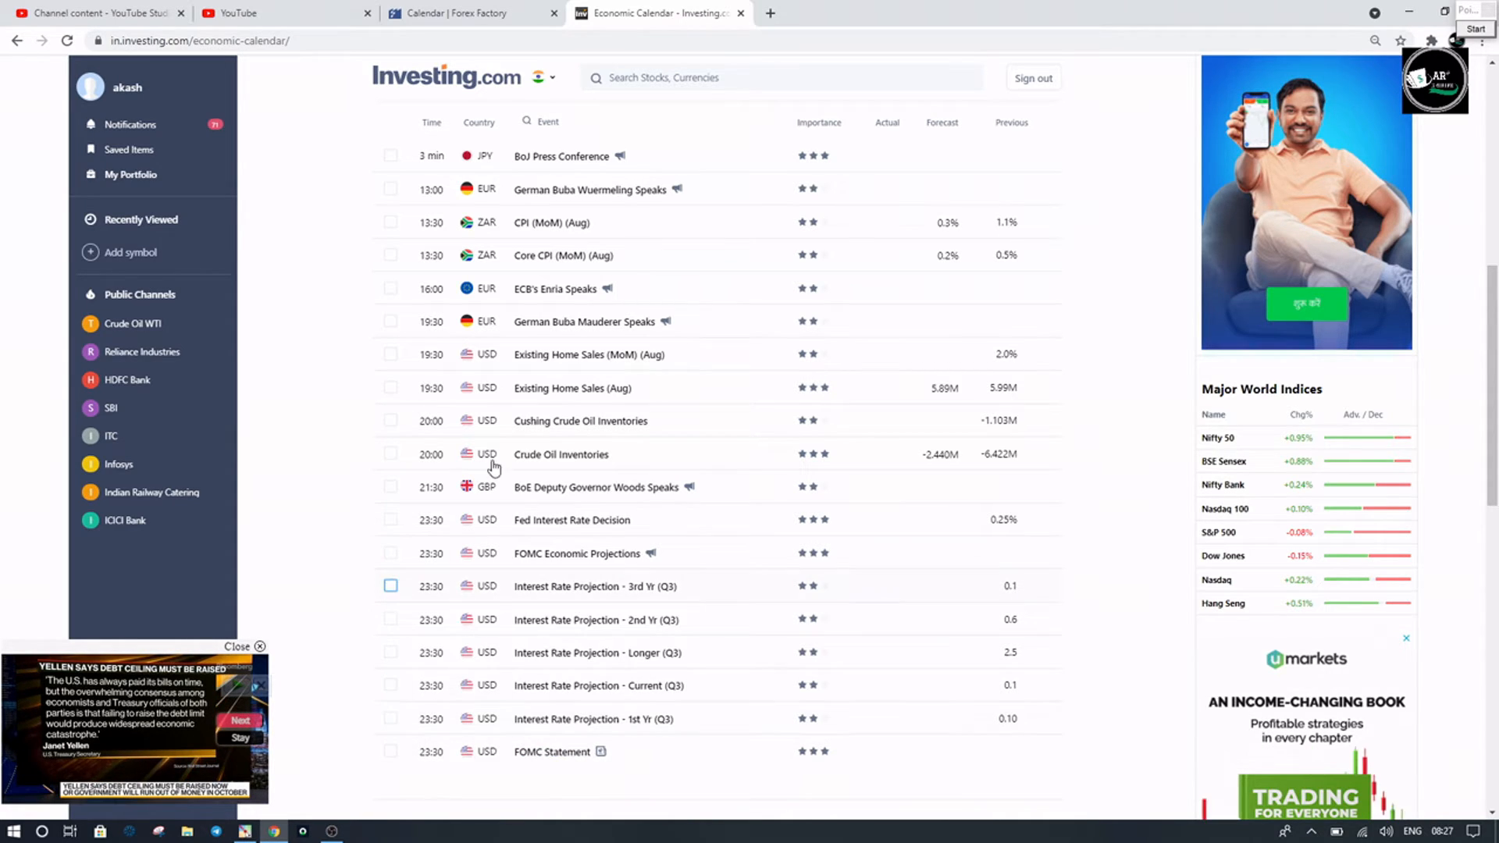
left_click(464, 12)
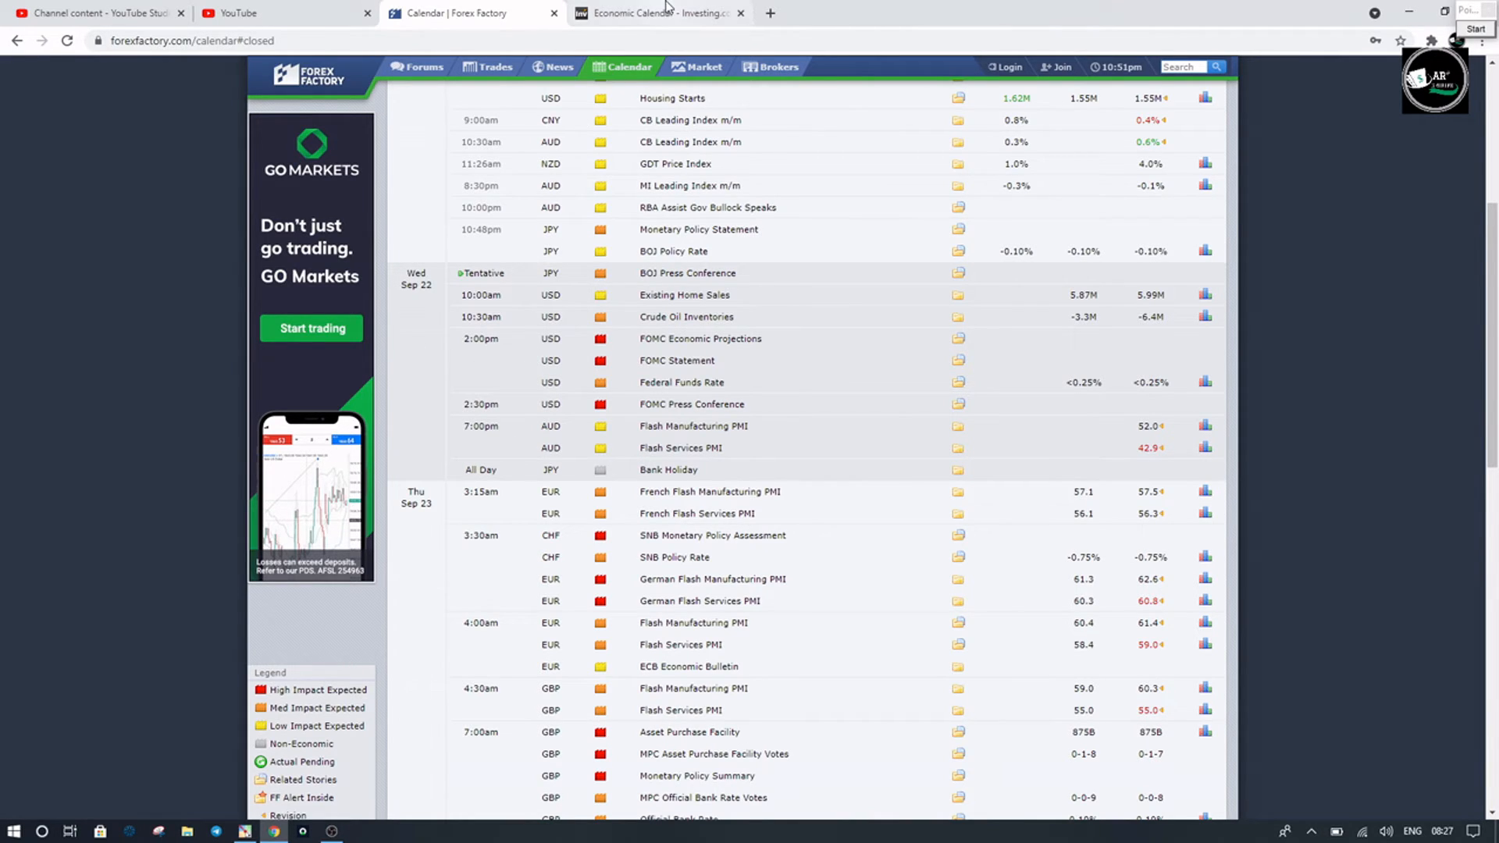
left_click(657, 13)
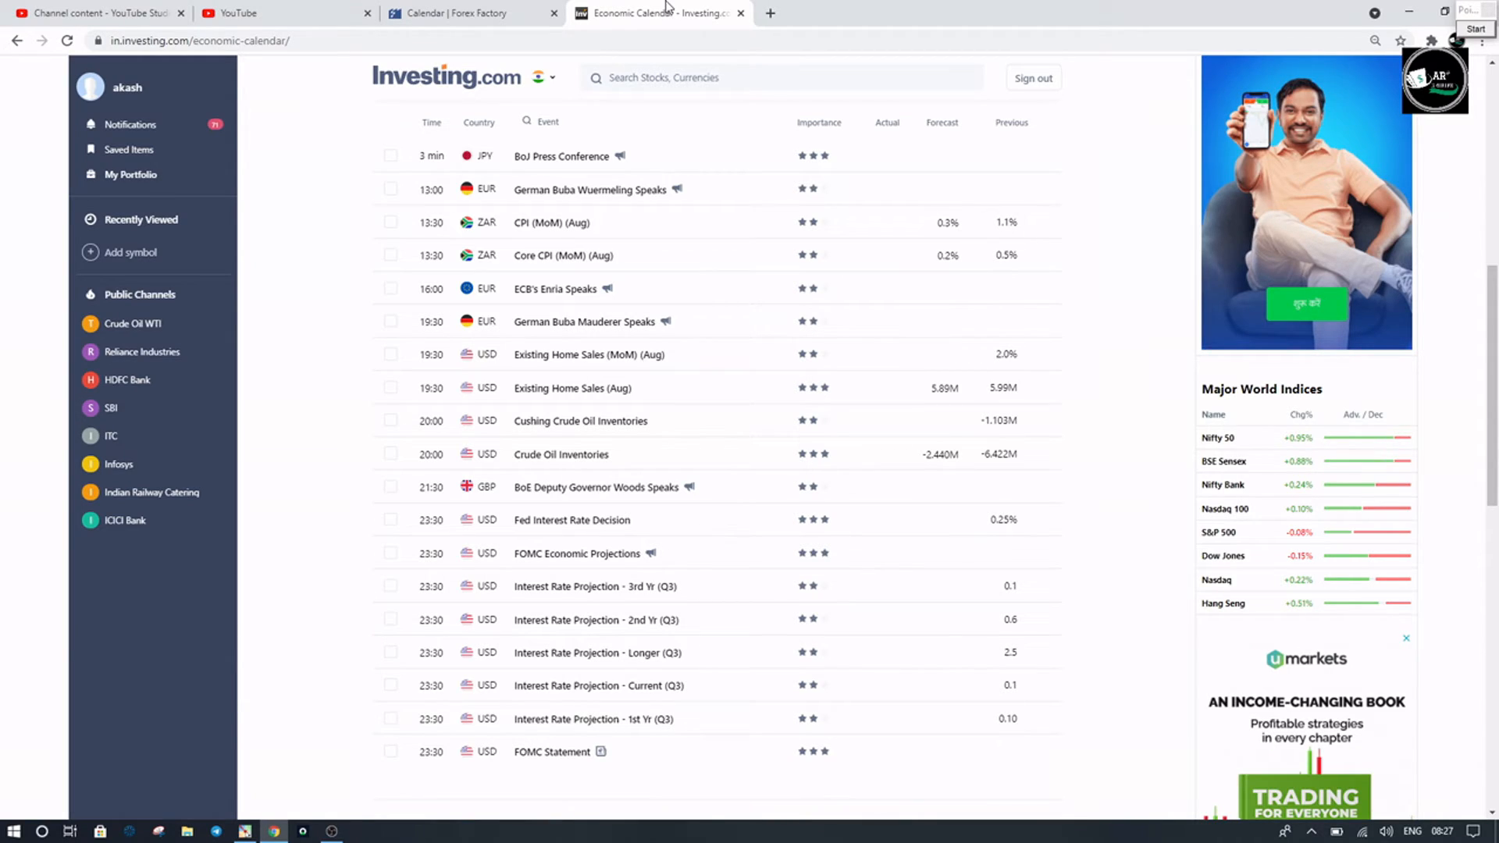